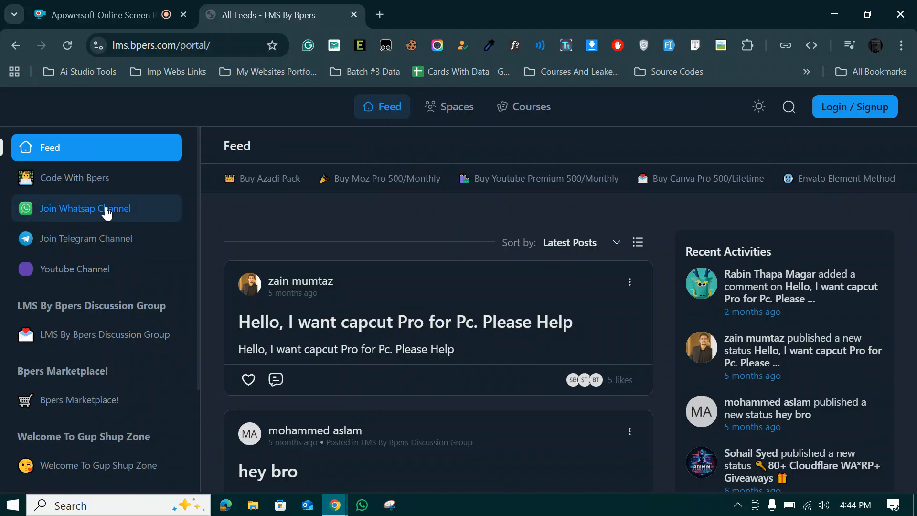
View the Join Whatsapp Channel page from the sidebar, close it, and start a blank tab
left_click(85, 209)
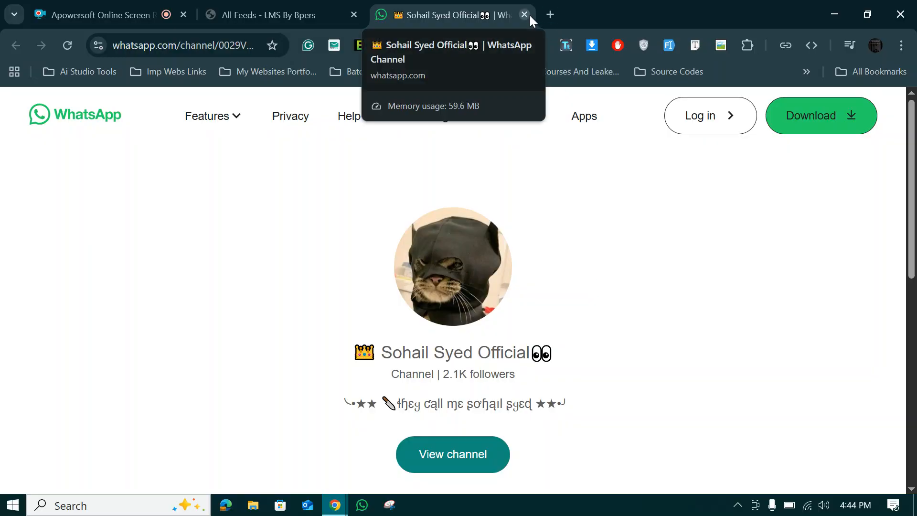
left_click(525, 15)
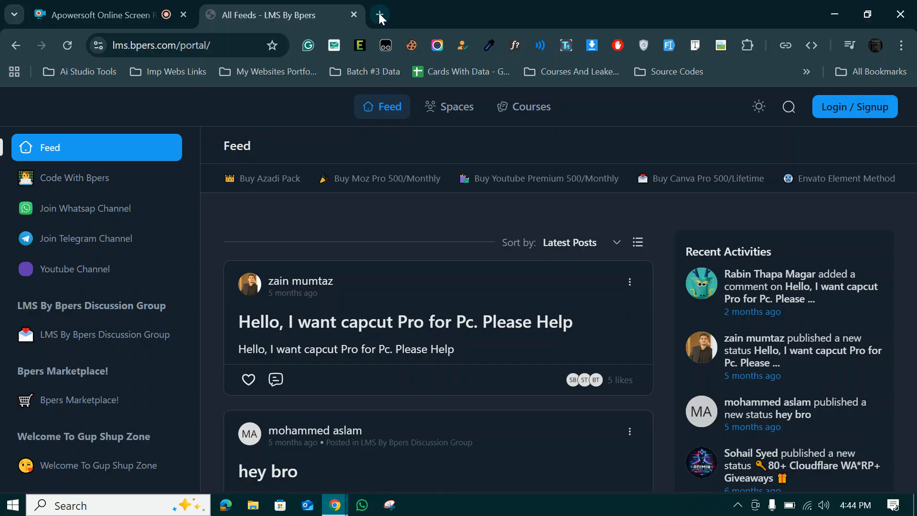
left_click(379, 14)
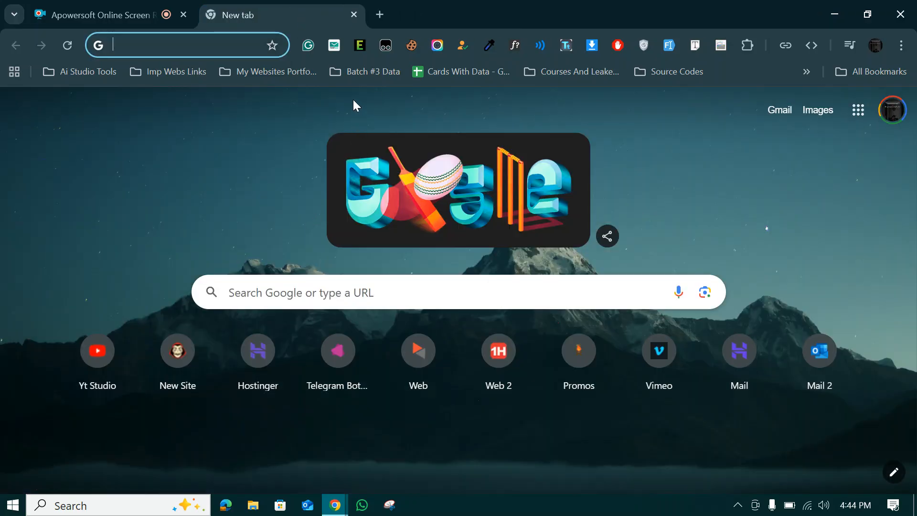
Open the EmailOnDeck extension's inbox and select its temporary email address
left_click(334, 45)
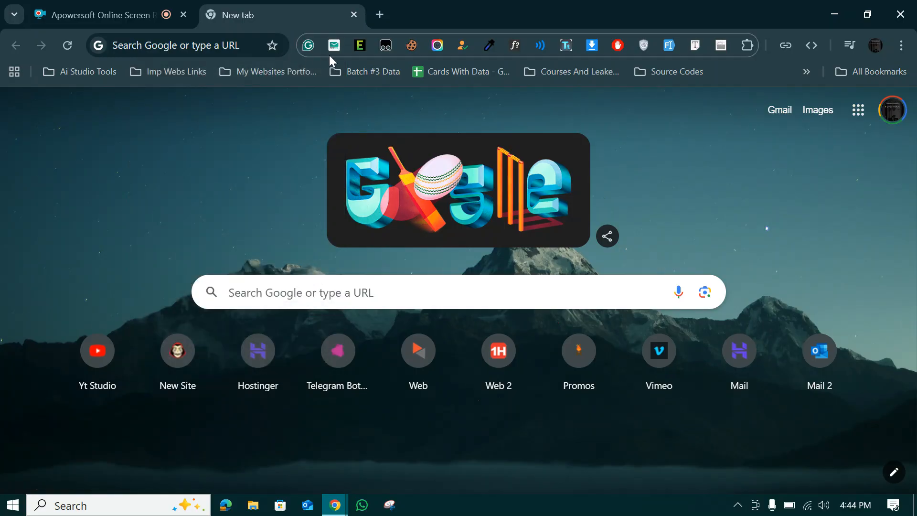
left_click(358, 46)
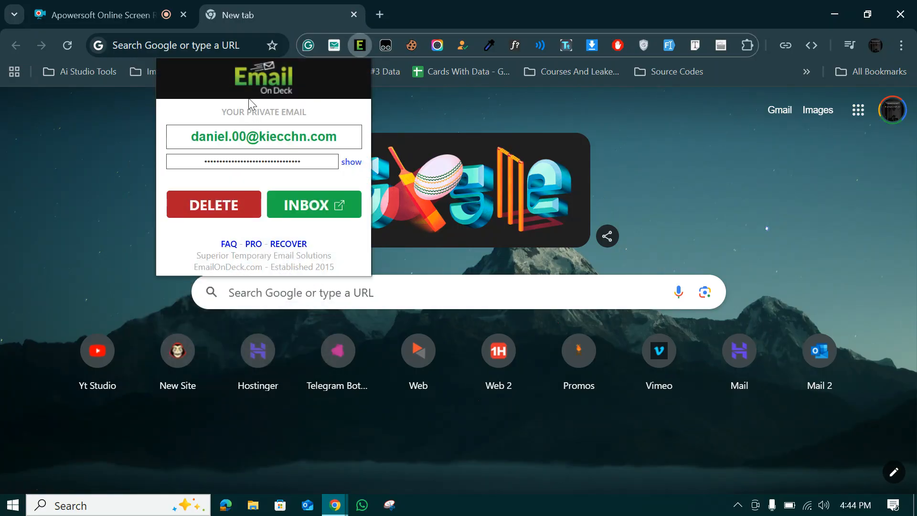
left_click(313, 205)
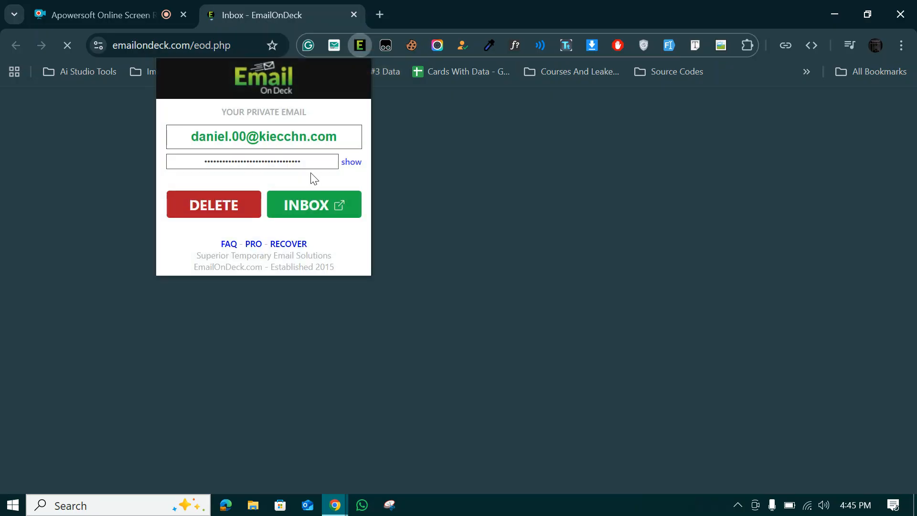
triple_click(263, 136)
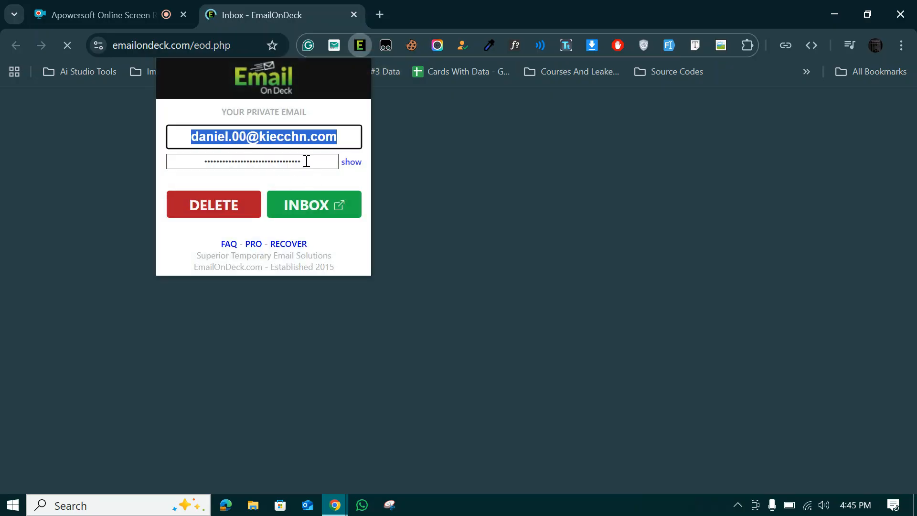
left_click(314, 204)
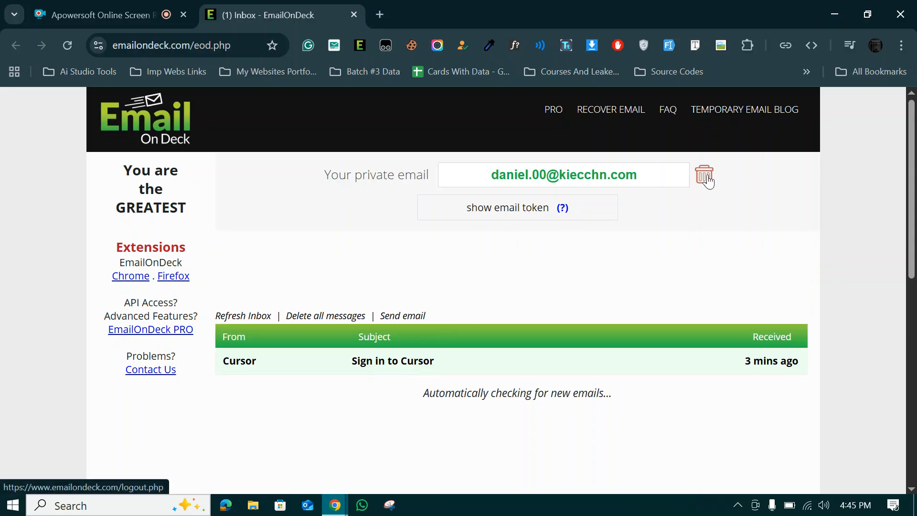
mouse_move(704, 176)
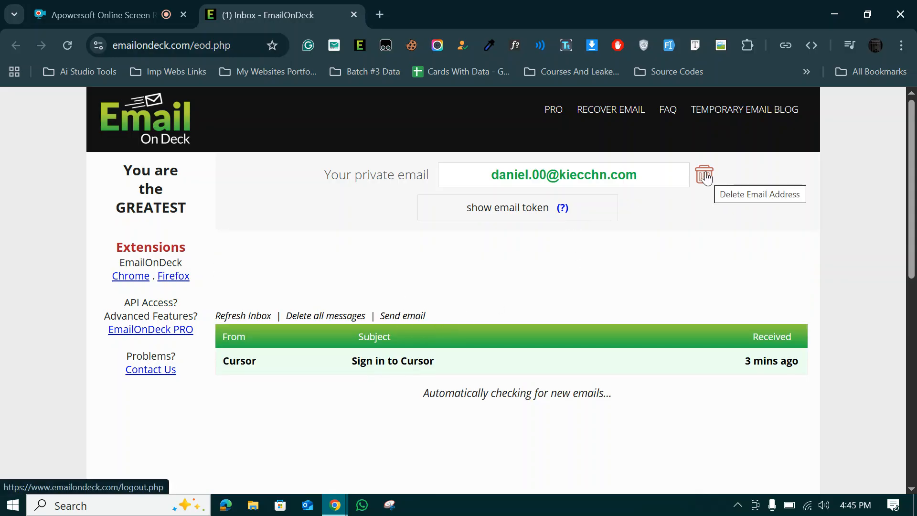
mouse_move(428, 173)
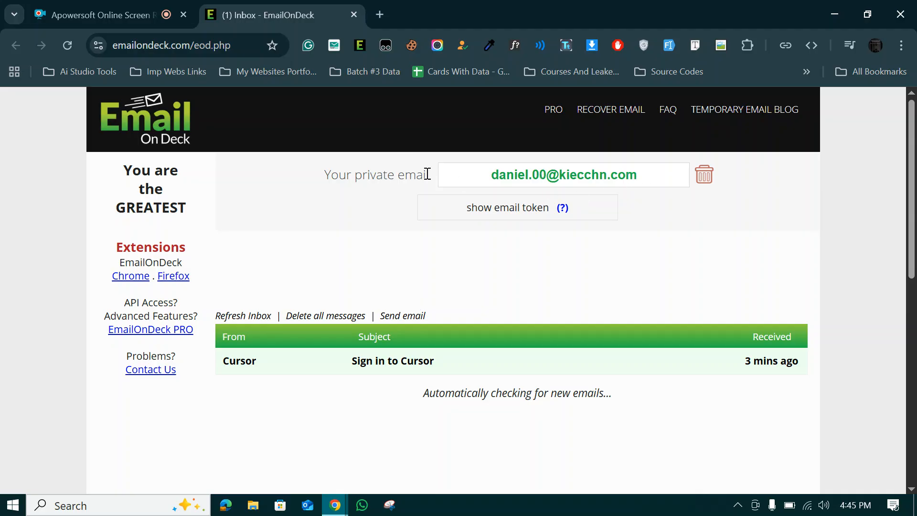
mouse_move(123, 61)
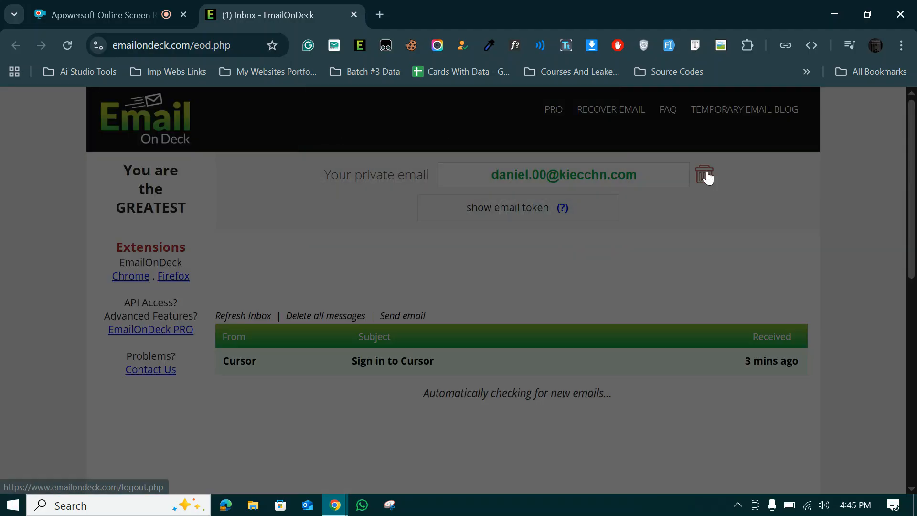
Delete the current temporary address and start the 'I am human' check
left_click(704, 174)
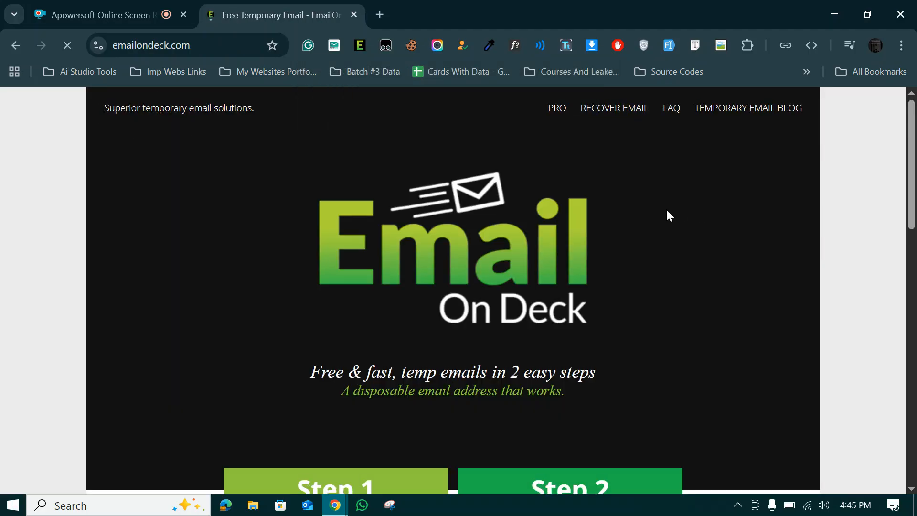
scroll("down", 3)
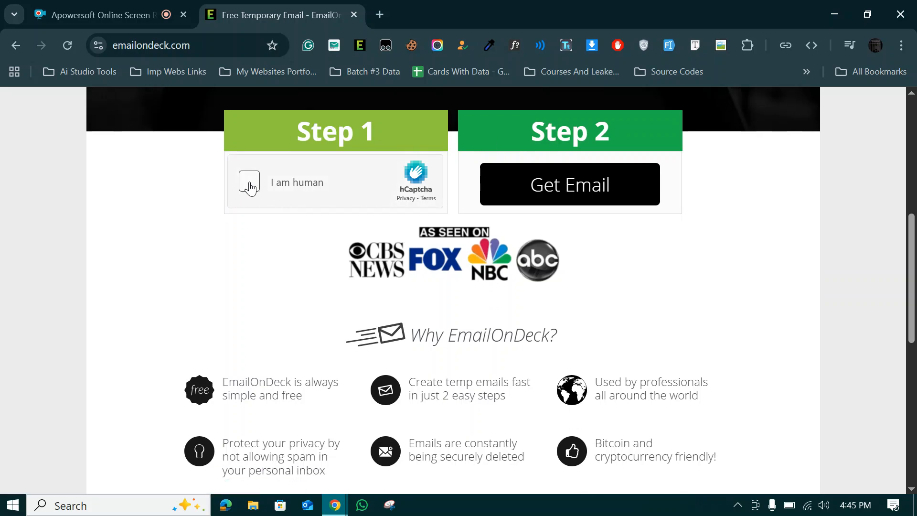
left_click(248, 182)
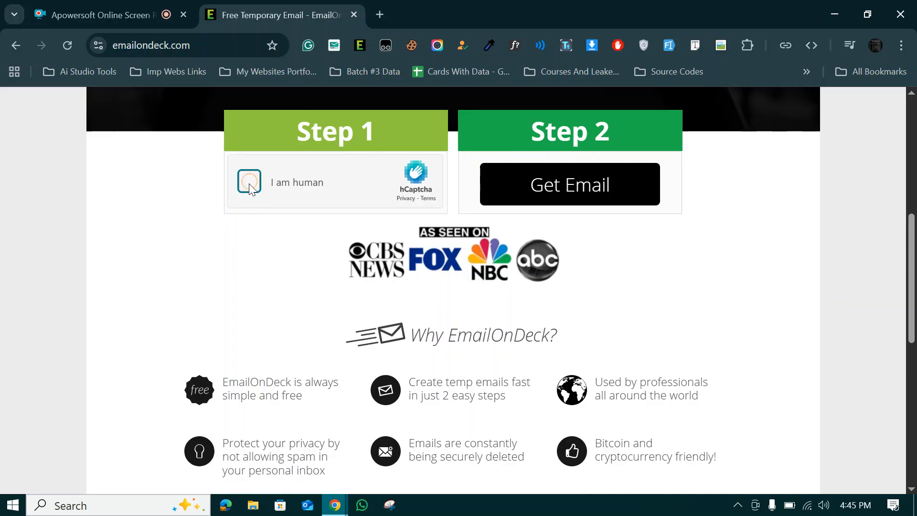
Solve the hCaptcha by picking the sofa as the home item and submit it
left_click(248, 181)
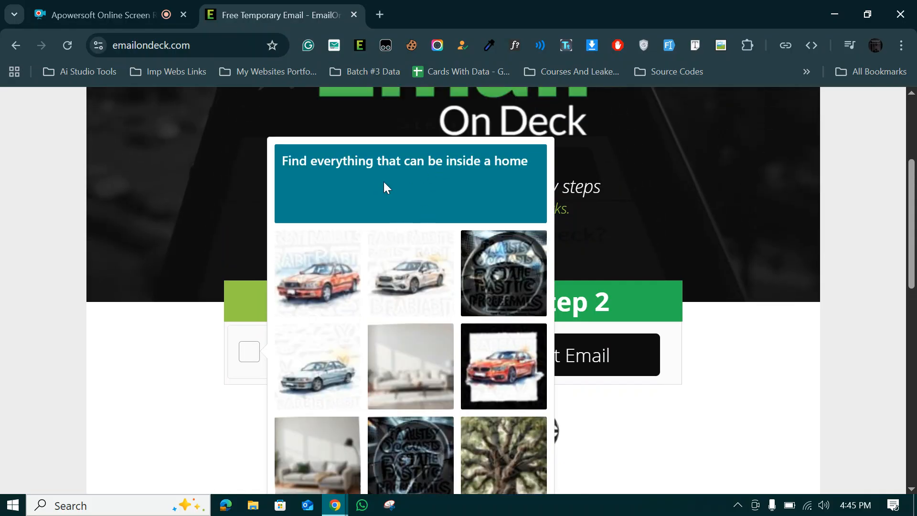
scroll("down", 3)
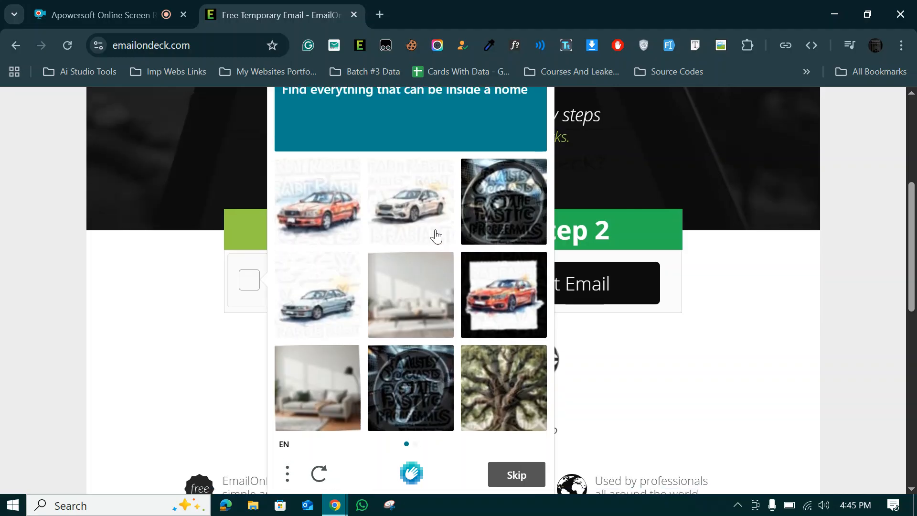
left_click(410, 294)
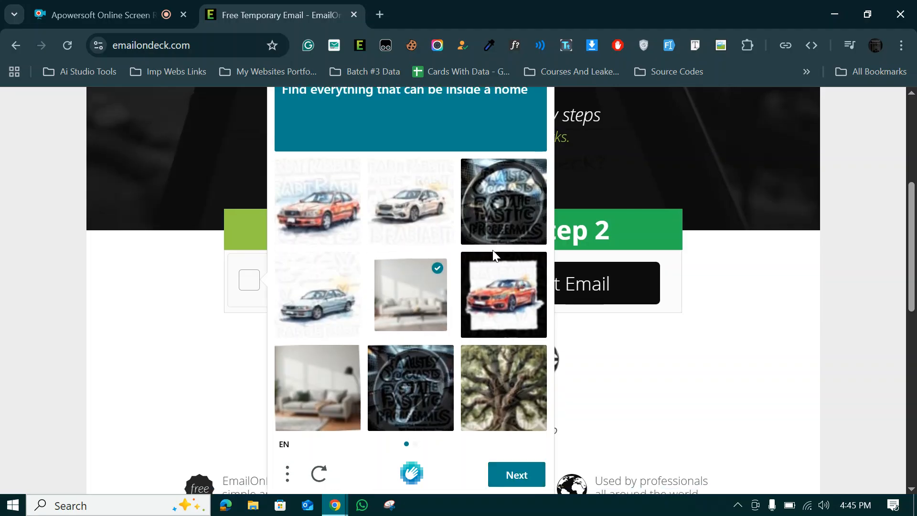
left_click(317, 387)
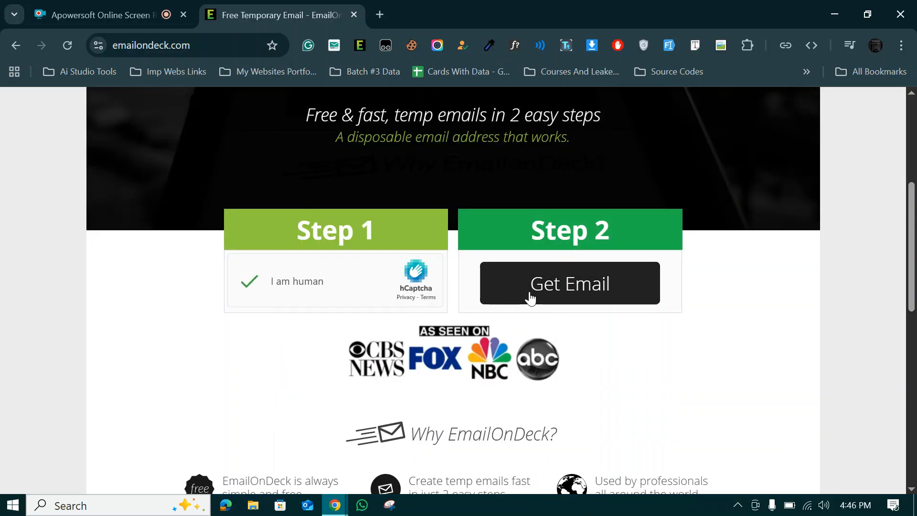
Get a fresh temporary email address, then switch to another Chrome profile
left_click(568, 285)
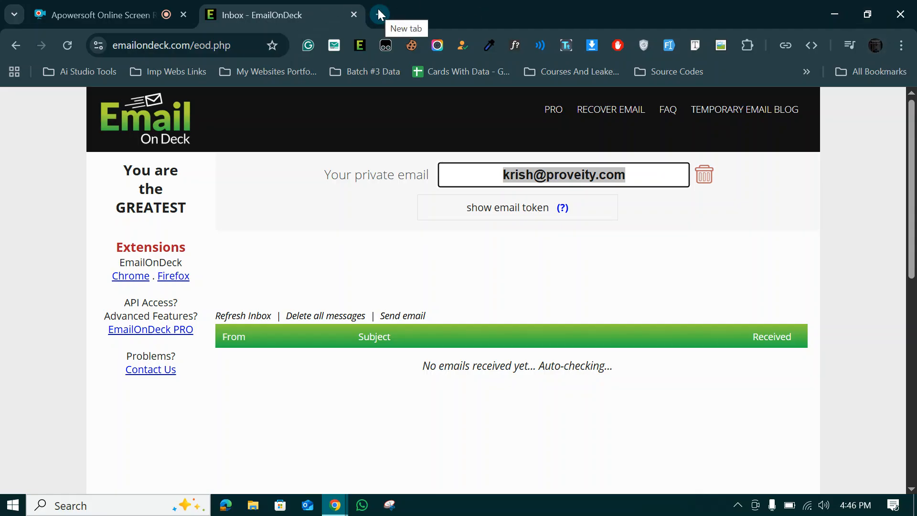
left_click(876, 45)
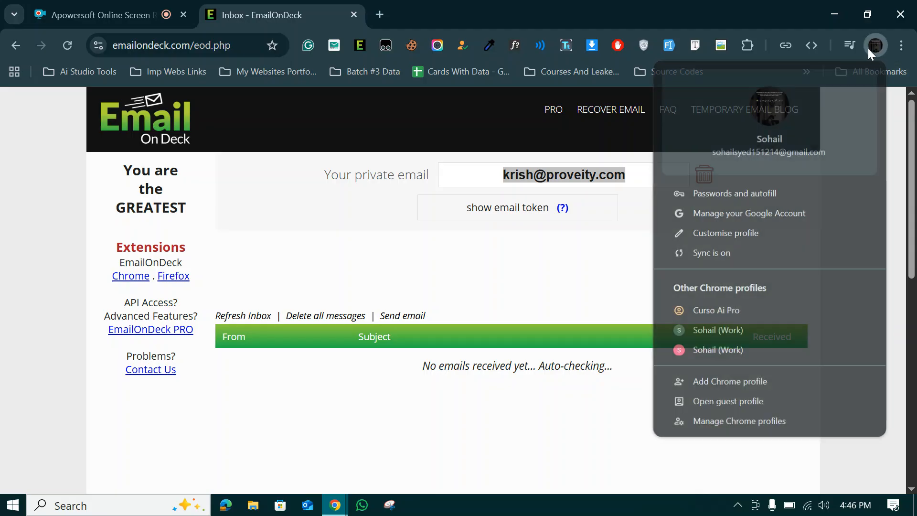
left_click(717, 329)
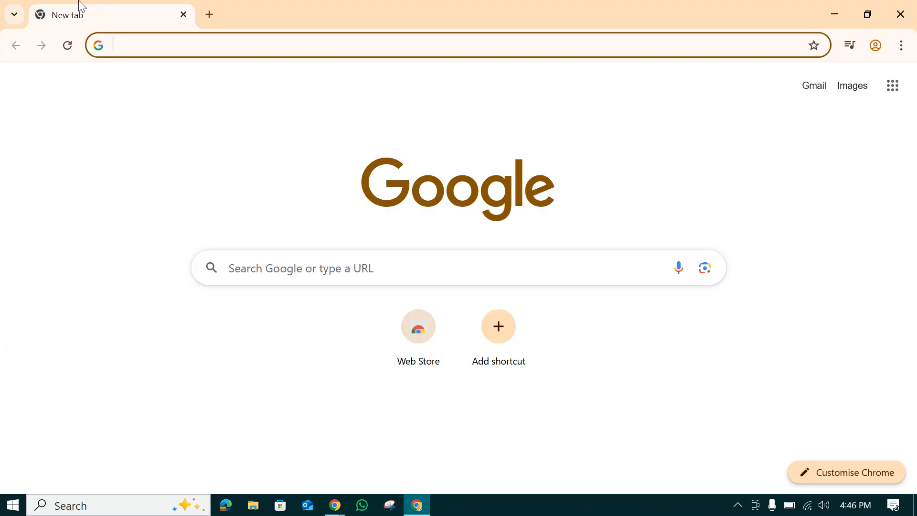
Search for cursor ai, open the Cursor website and go to its sign-in page
type("c")
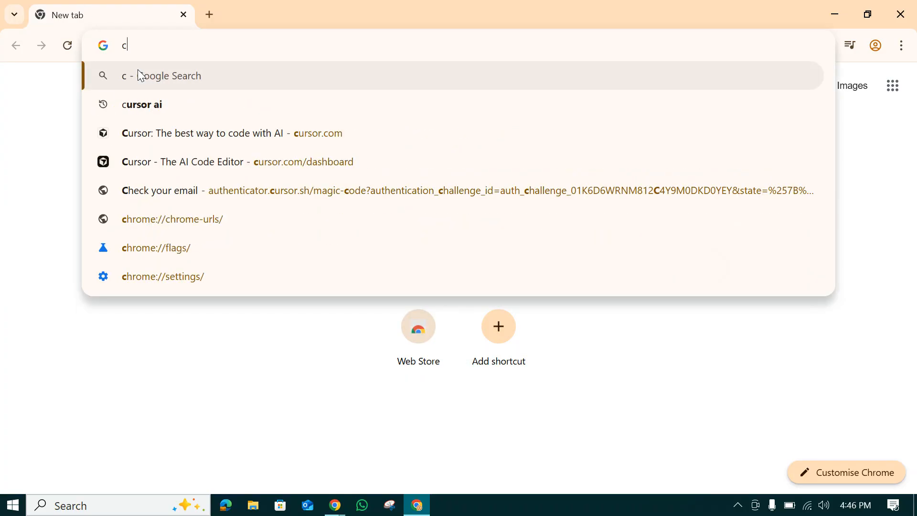
left_click(142, 105)
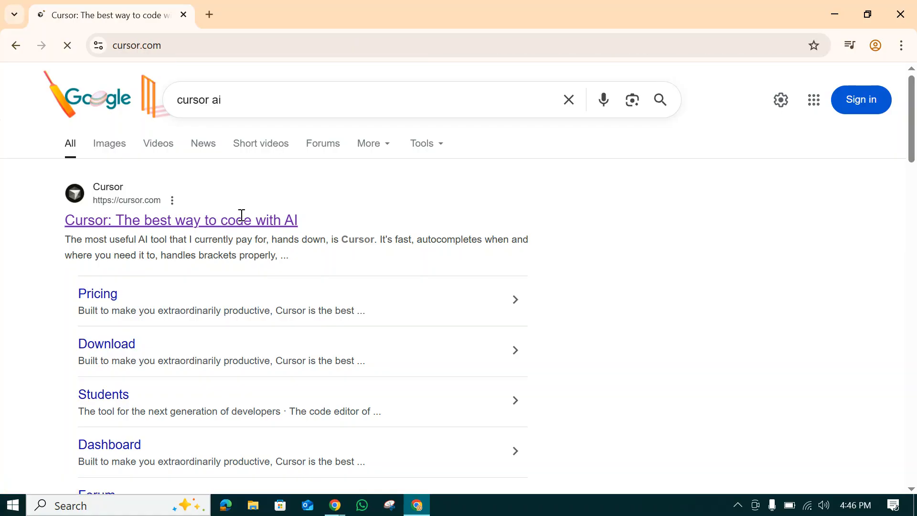
left_click(180, 220)
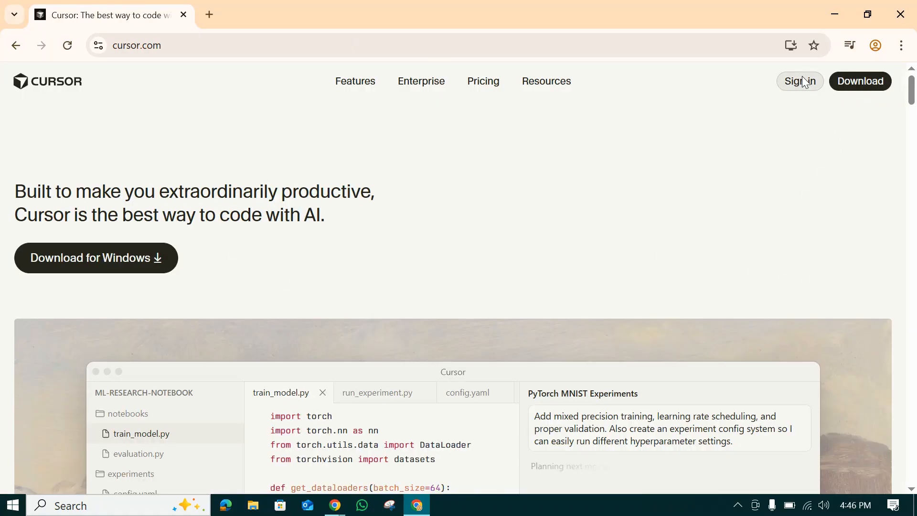
left_click(799, 82)
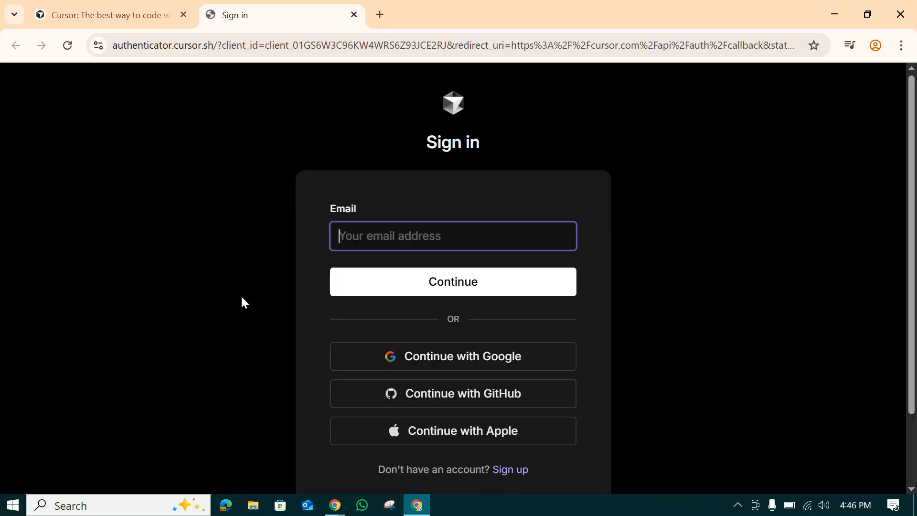
scroll("down", 3)
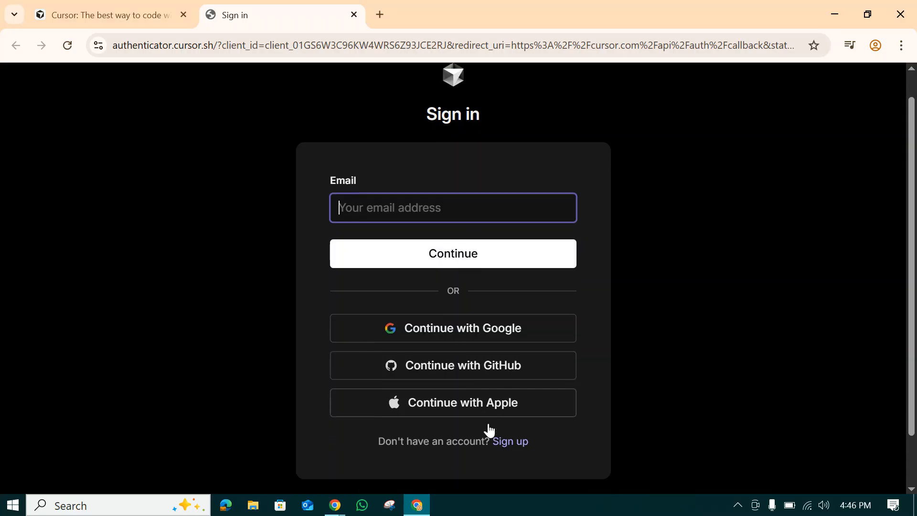
left_click(509, 441)
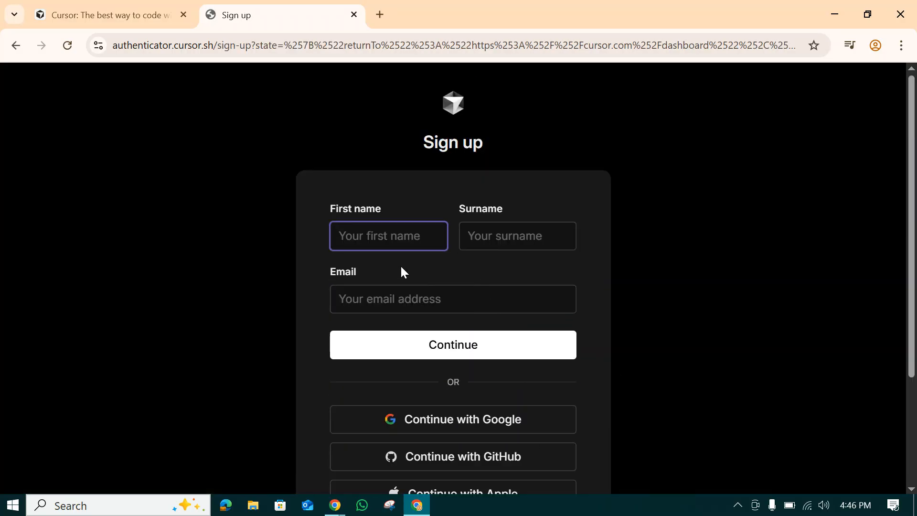
type("Safdar")
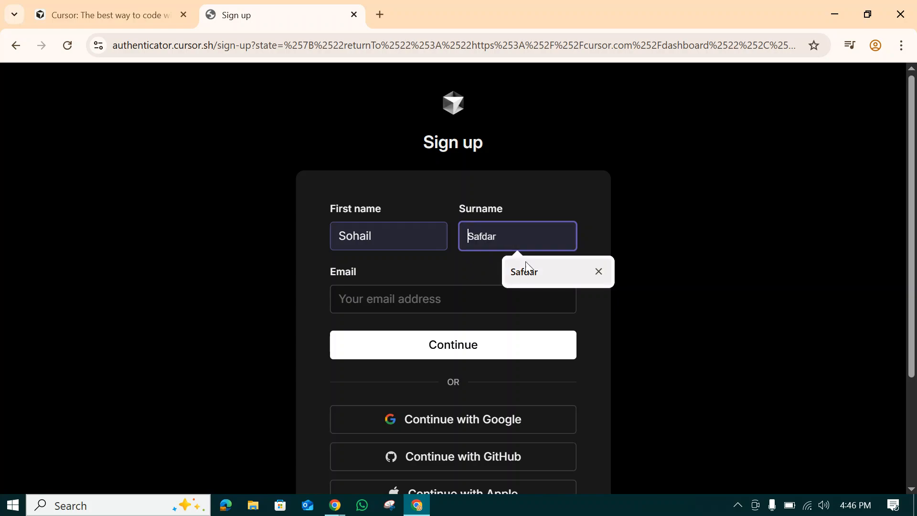
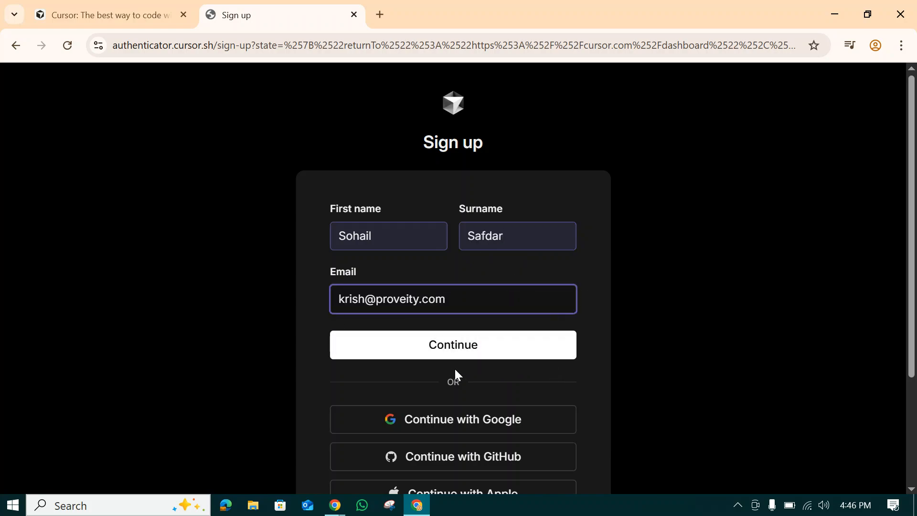
left_click(452, 343)
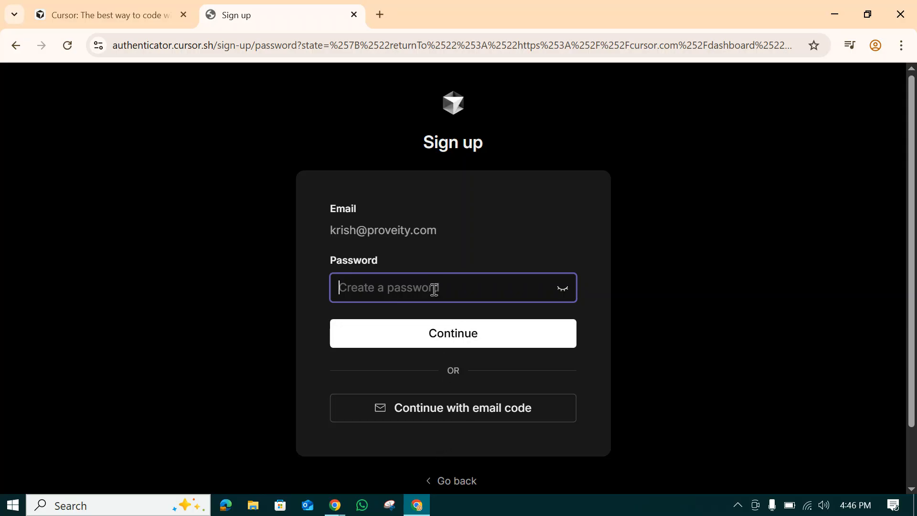
mouse_move(449, 415)
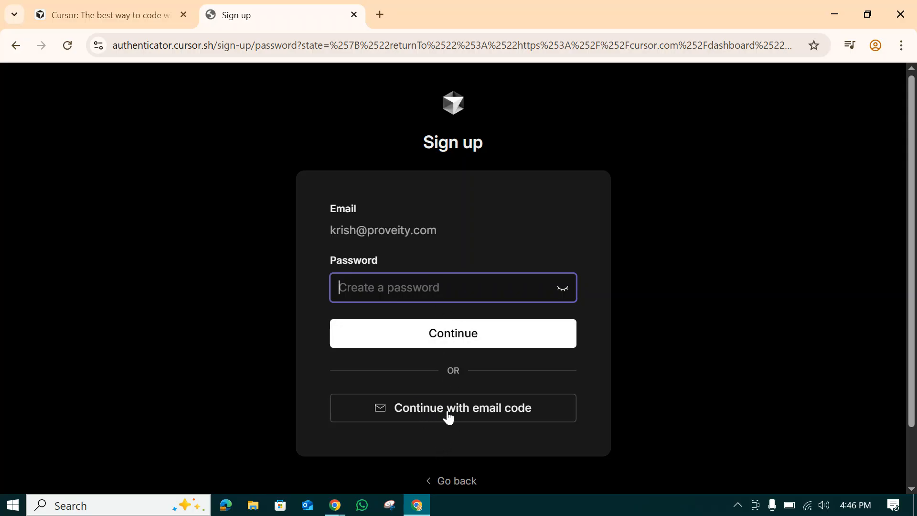
Choose to continue with a one-time email code instead of a password
left_click(451, 408)
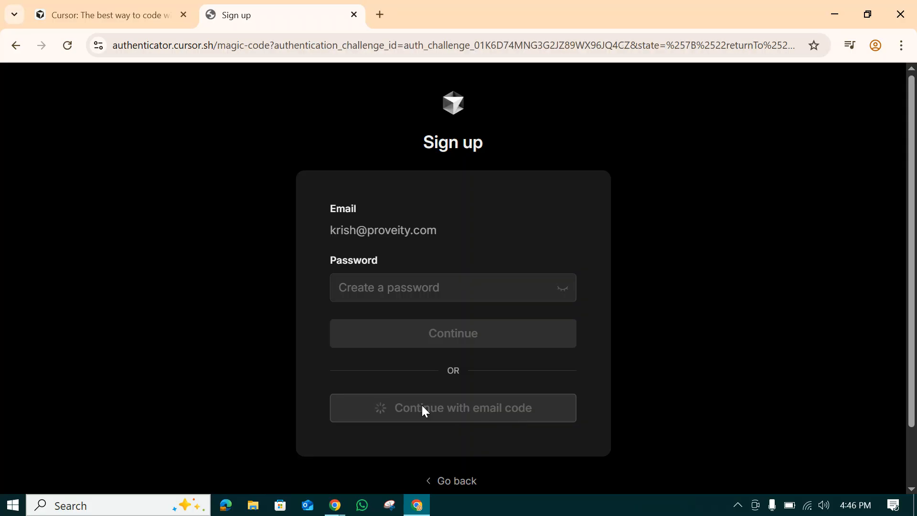
left_click(453, 408)
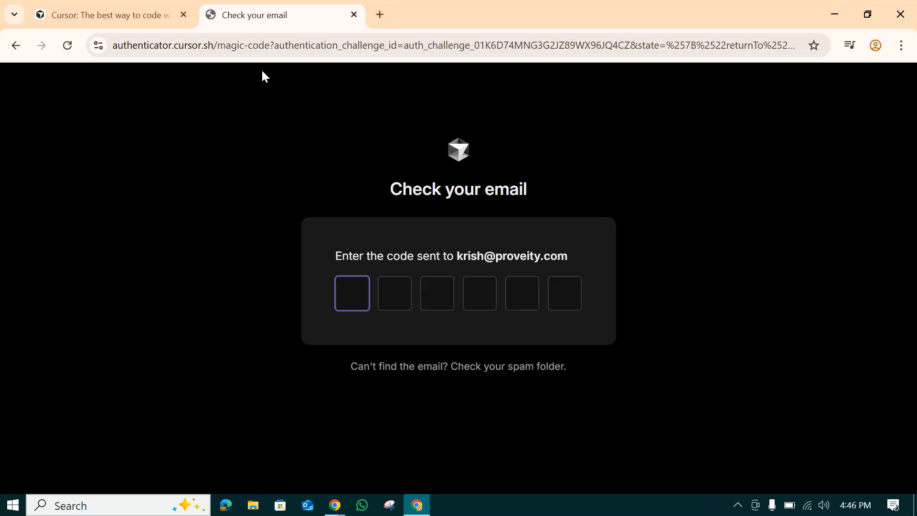
mouse_move(403, 470)
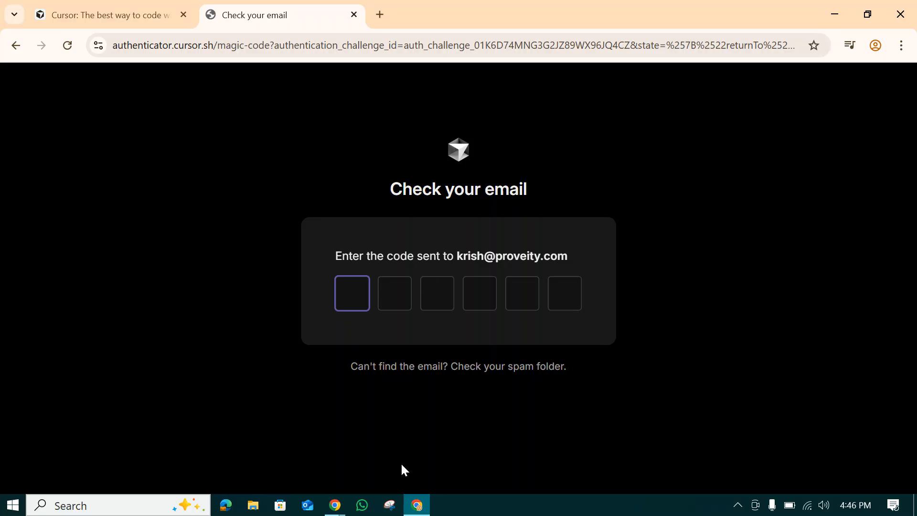
left_click(352, 293)
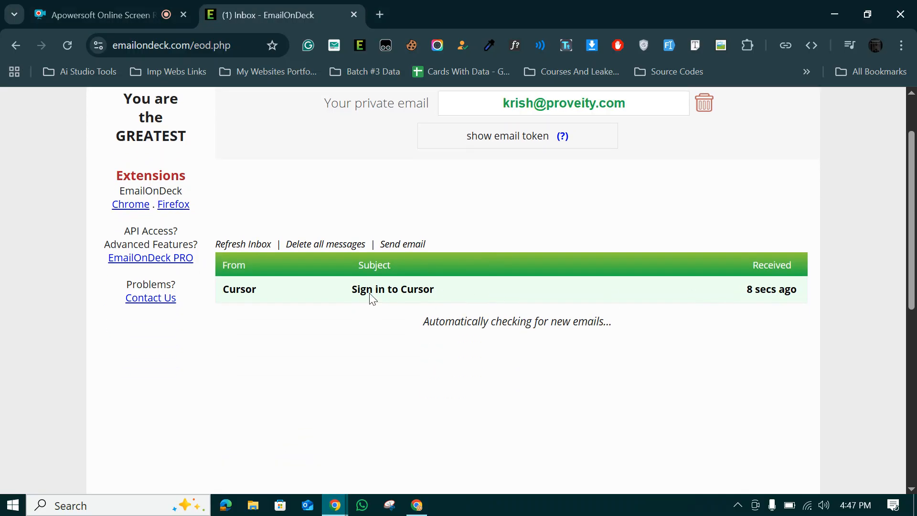
left_click(392, 289)
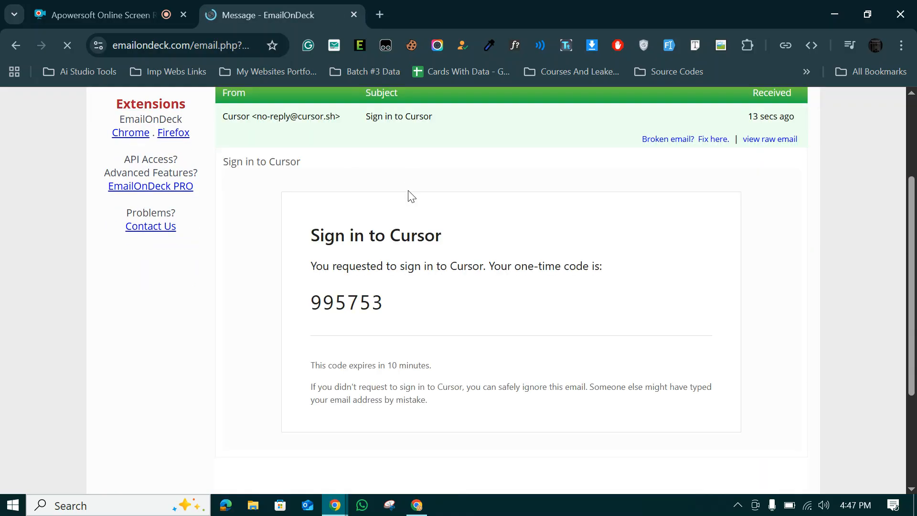
double_click(346, 303)
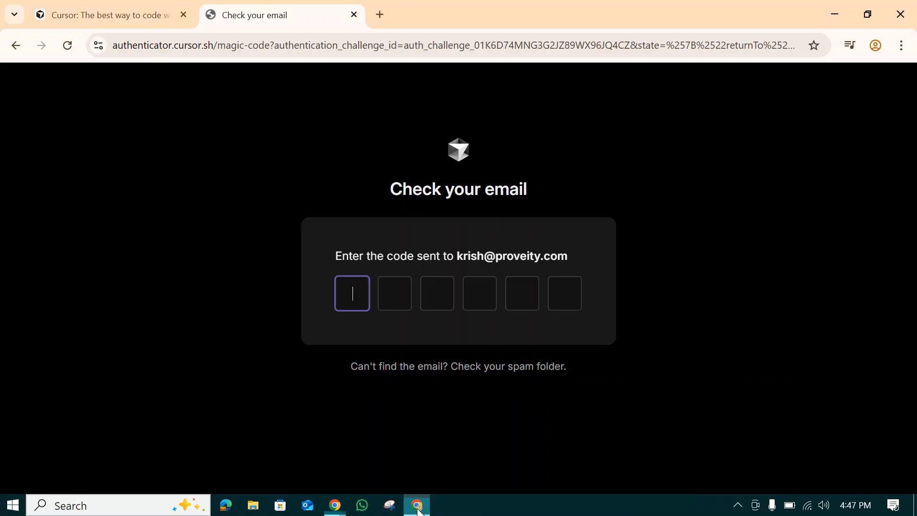
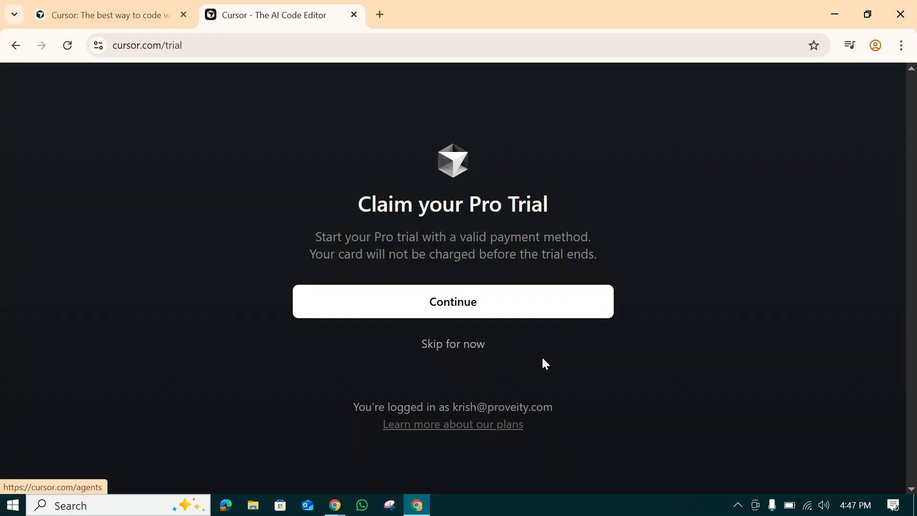
mouse_move(483, 346)
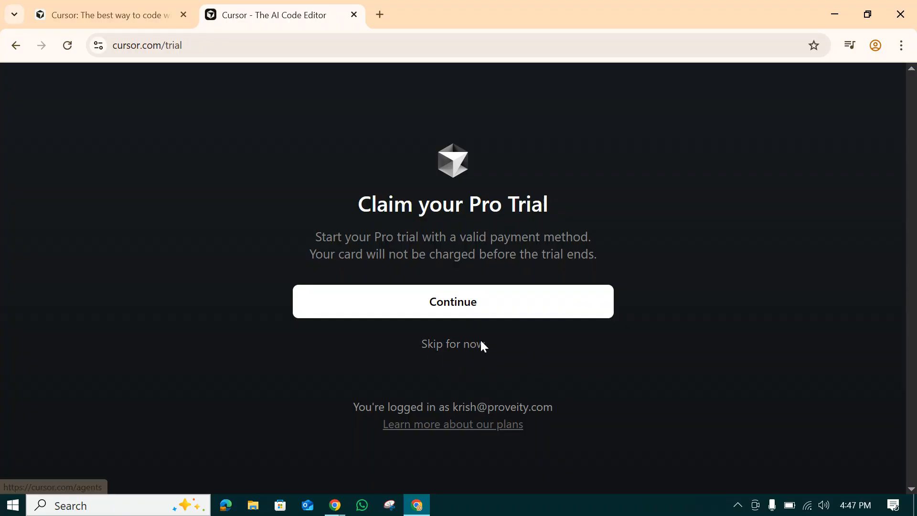
Skip the Pro trial for now and dismiss the Cursor Agents on Web popup
left_click(451, 344)
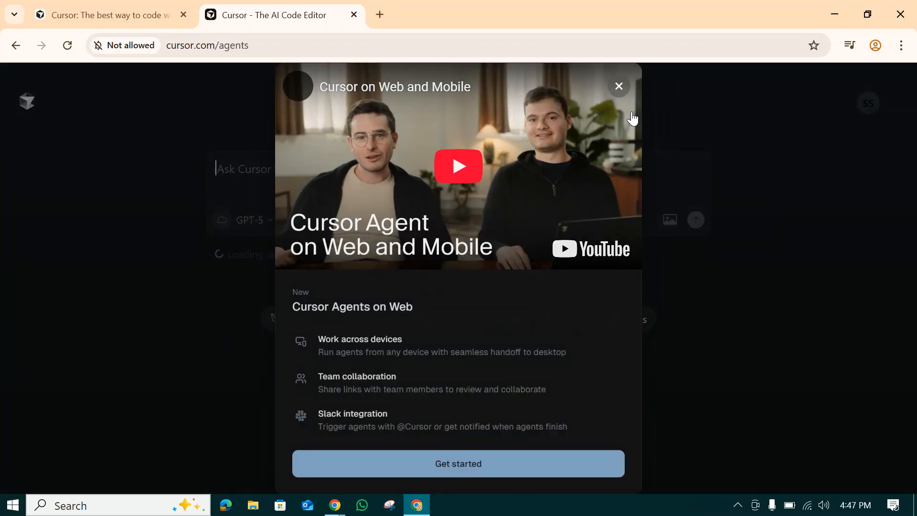
left_click(618, 86)
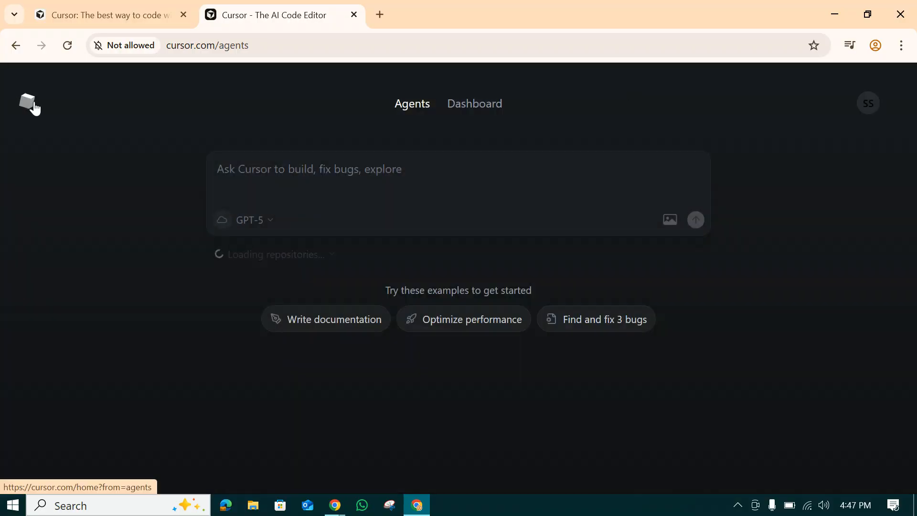
Go to the Cursor dashboard and start the 14-day Pro trial
left_click(26, 103)
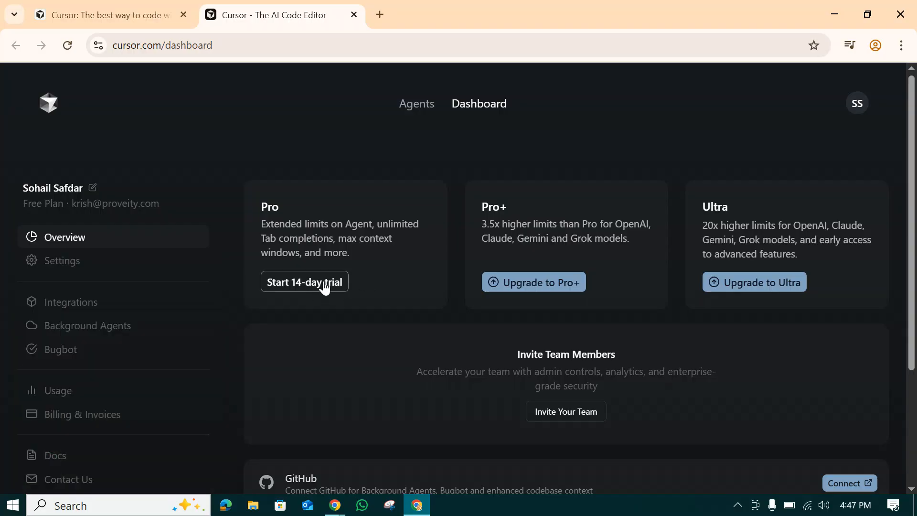
left_click(304, 282)
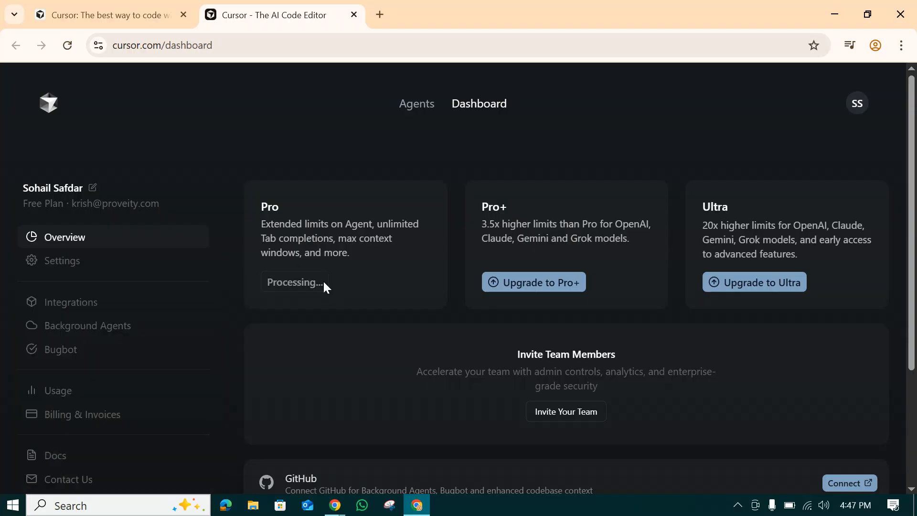
left_click(294, 282)
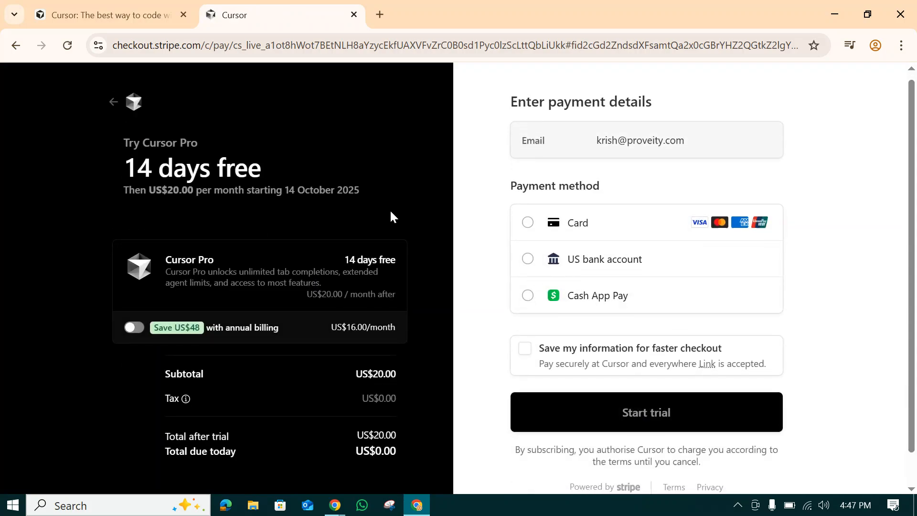
Scroll the Stripe checkout page down toward the US bank account payment option
scroll("down", 3)
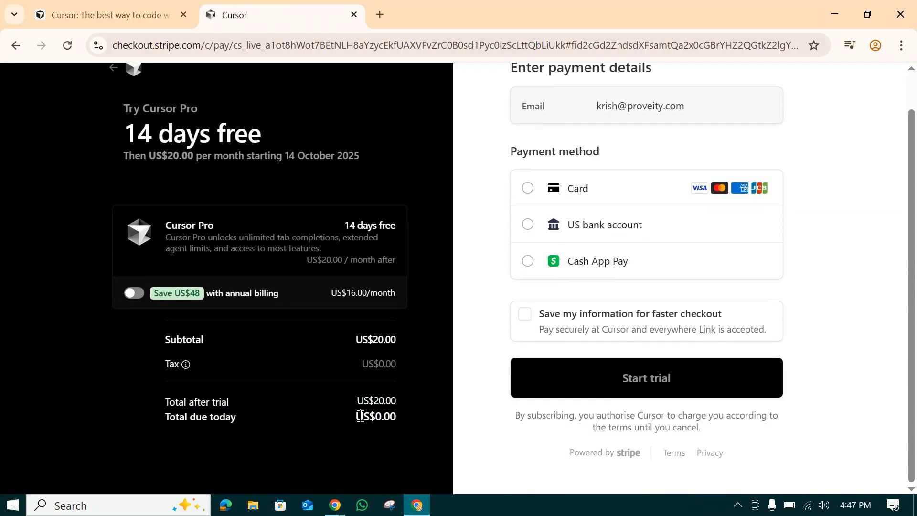
mouse_move(312, 142)
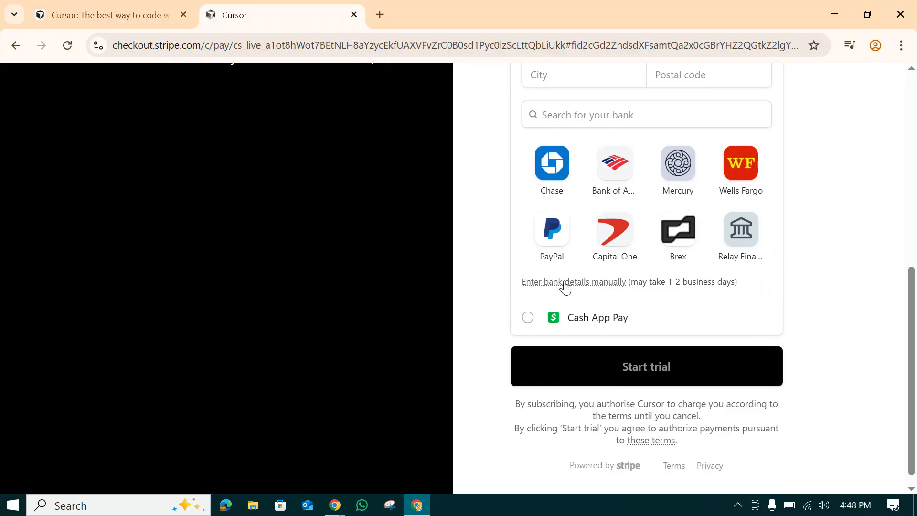
mouse_move(531, 275)
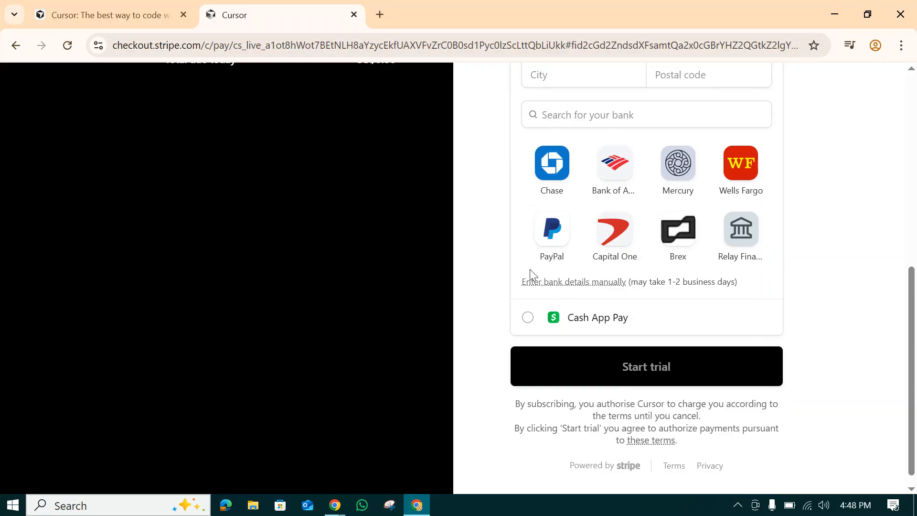
Choose manual bank entry and fill in the routing number
left_click(574, 281)
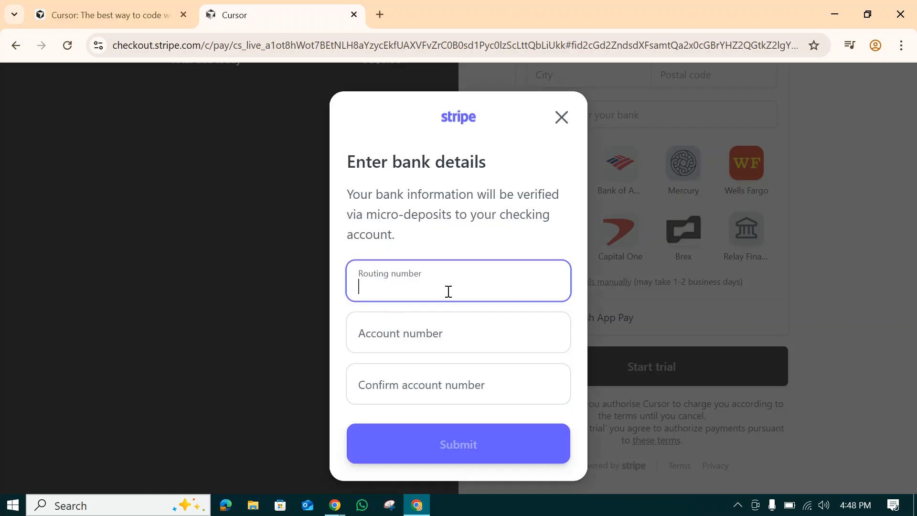
mouse_move(417, 291)
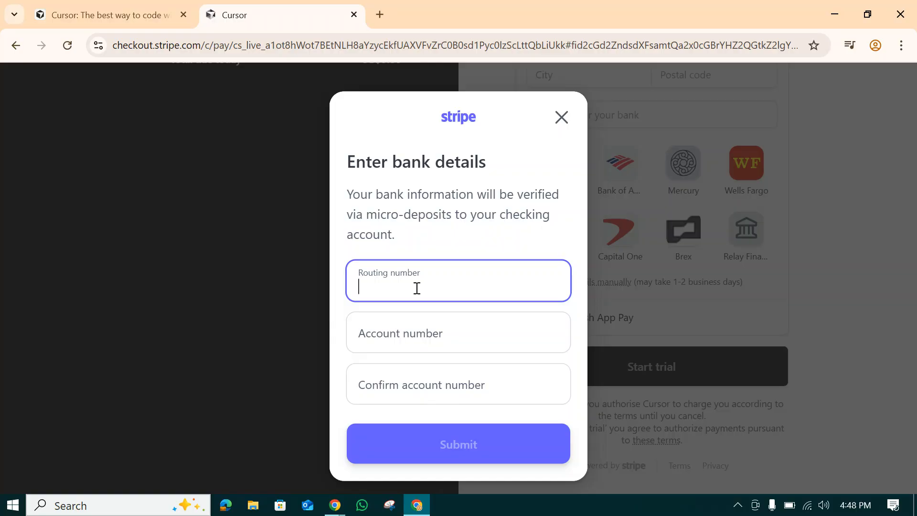
type("121128997")
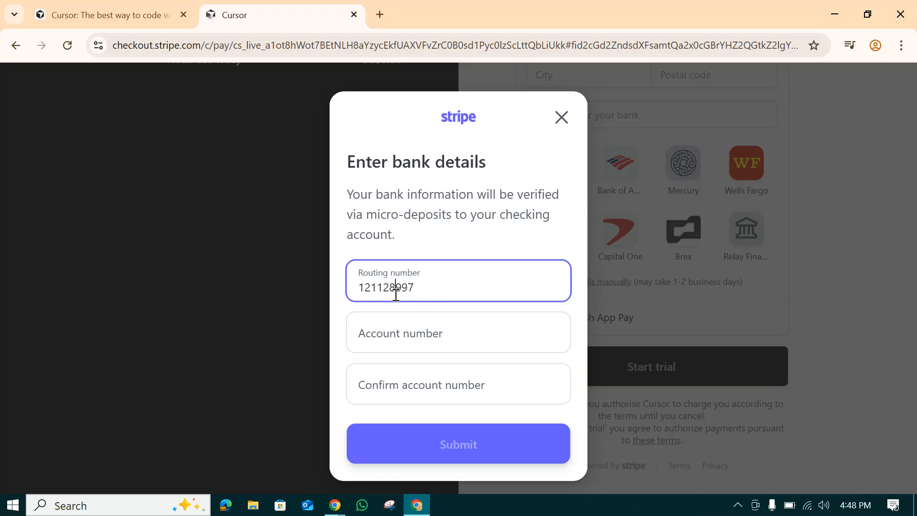
triple_click(386, 288)
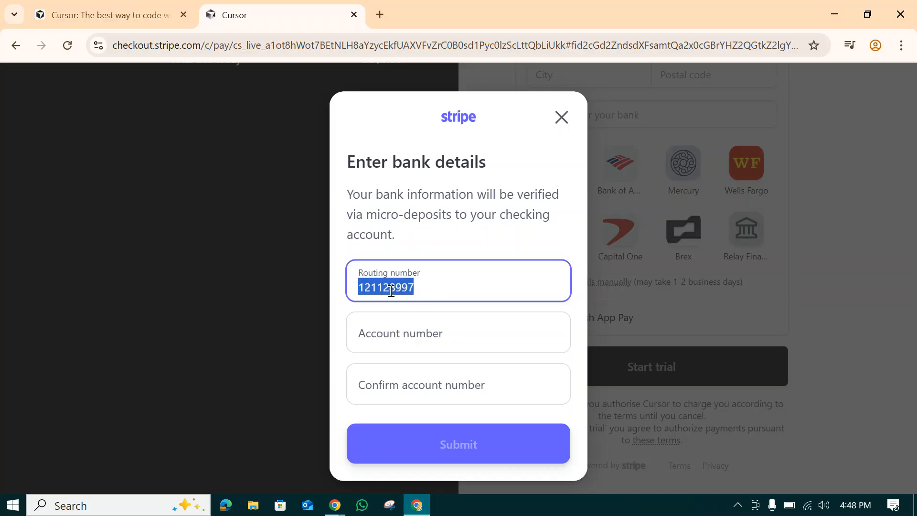
left_click(457, 331)
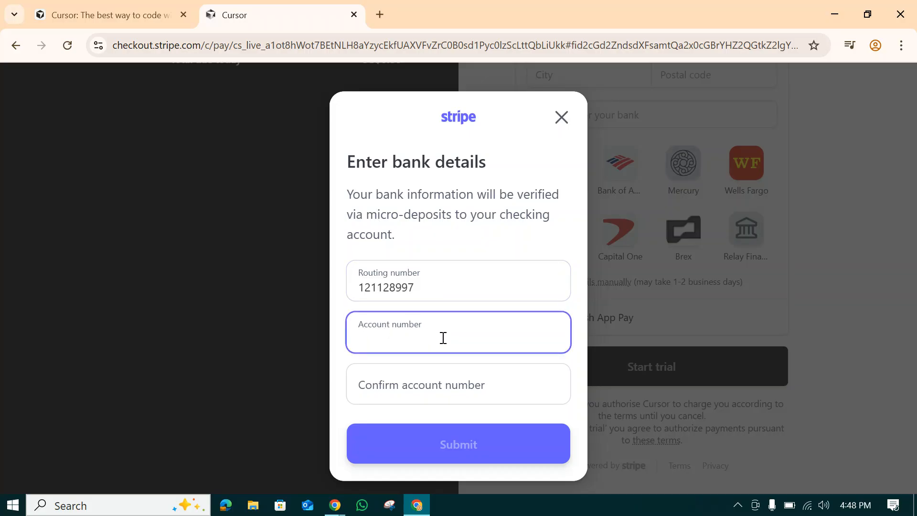
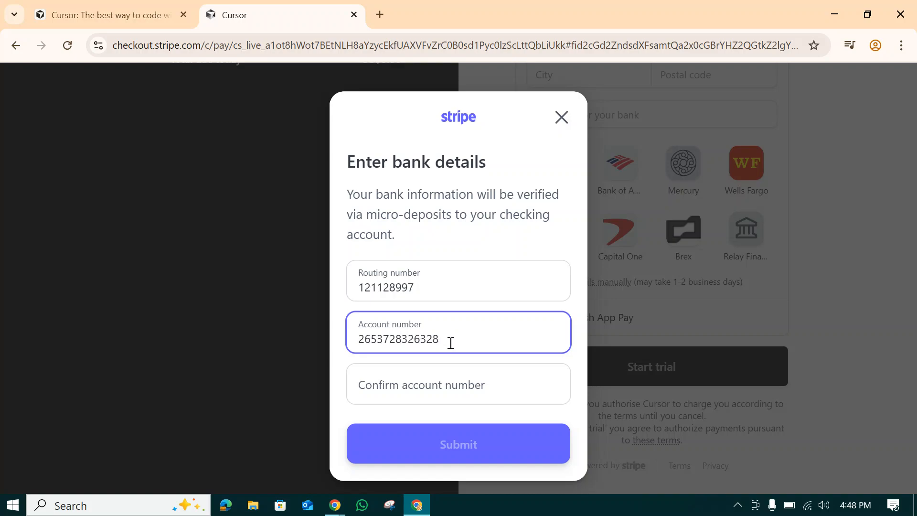
double_click(398, 338)
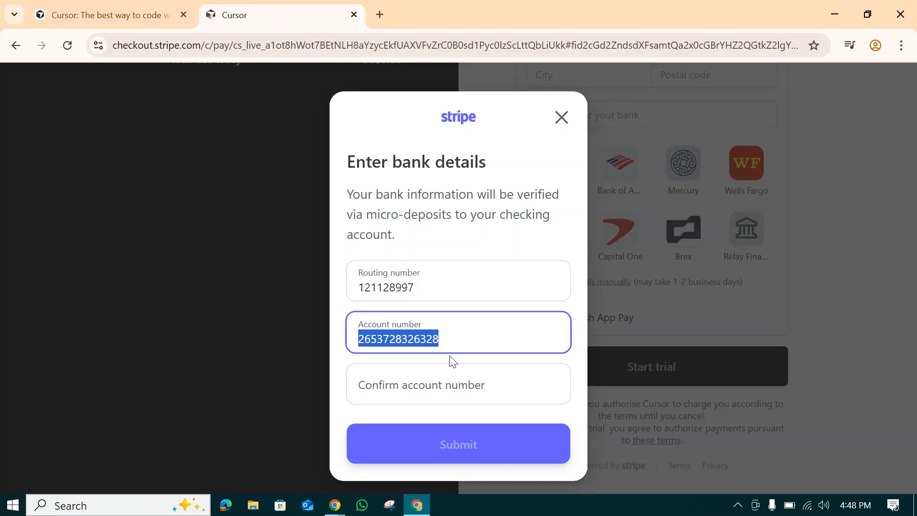
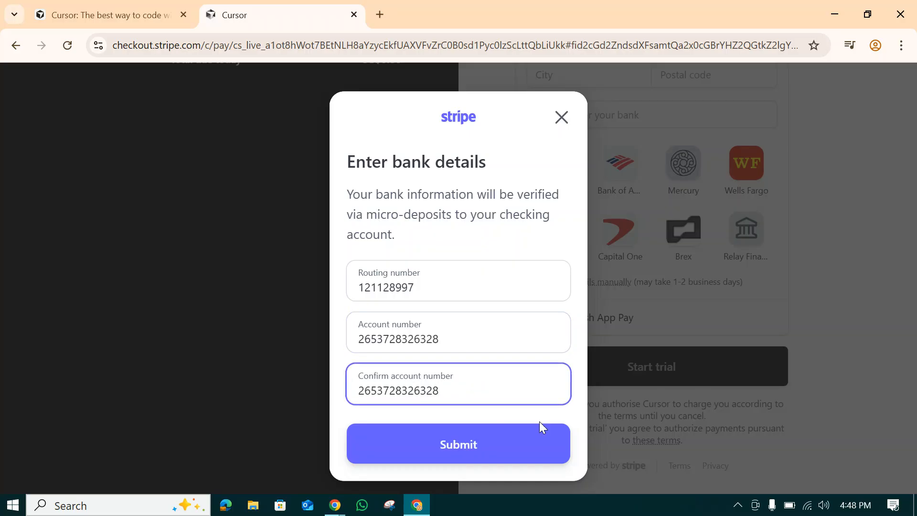
left_click(457, 336)
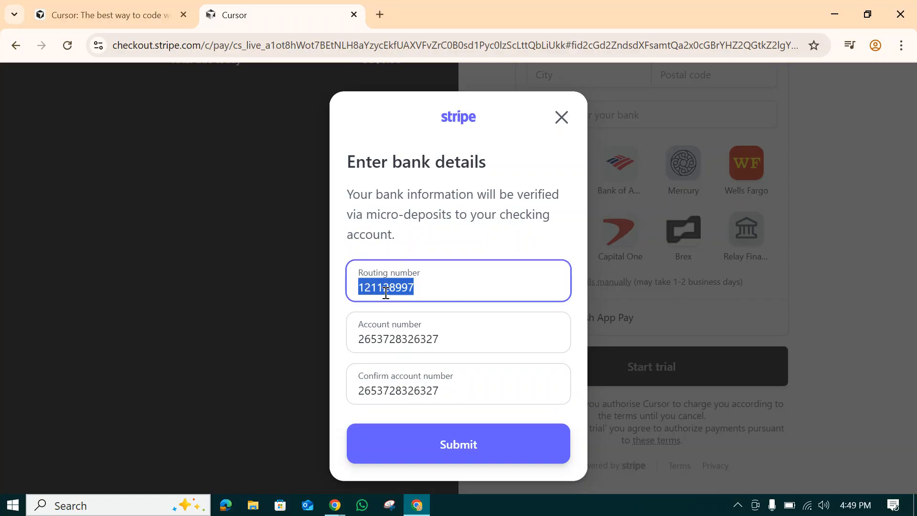
left_click(458, 443)
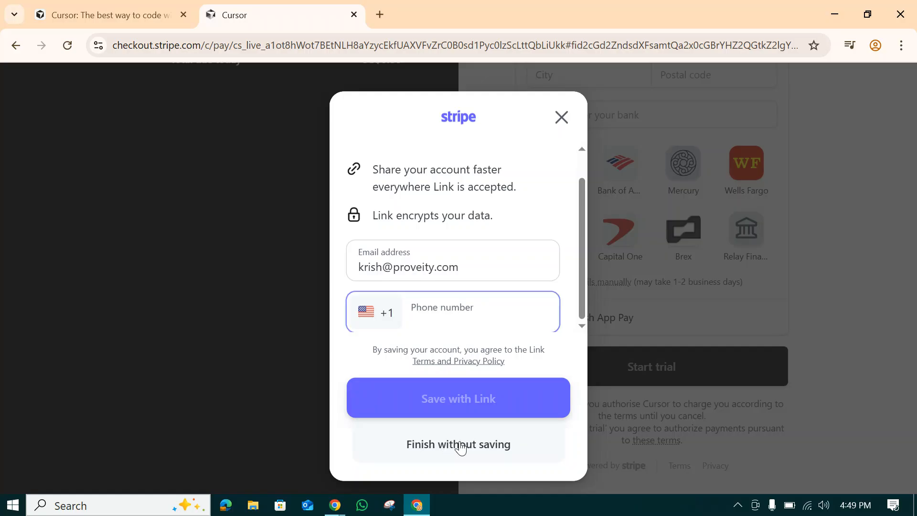
left_click(457, 444)
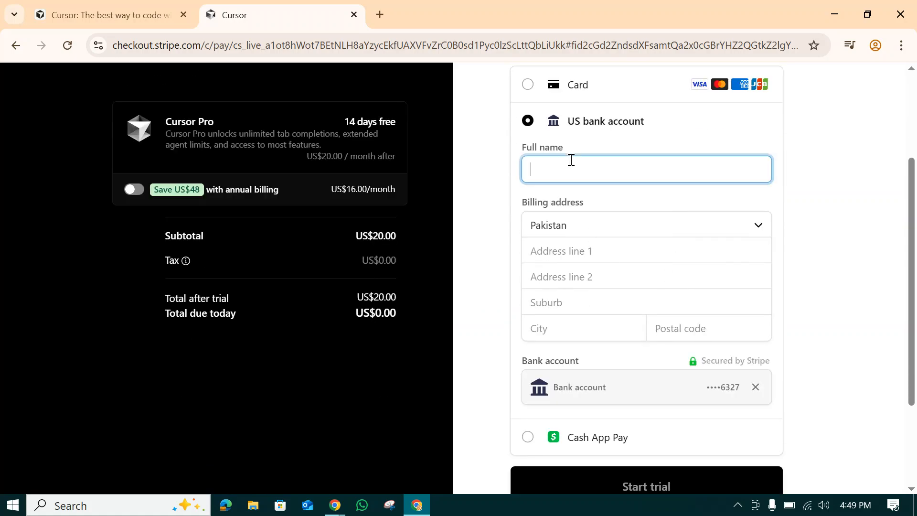
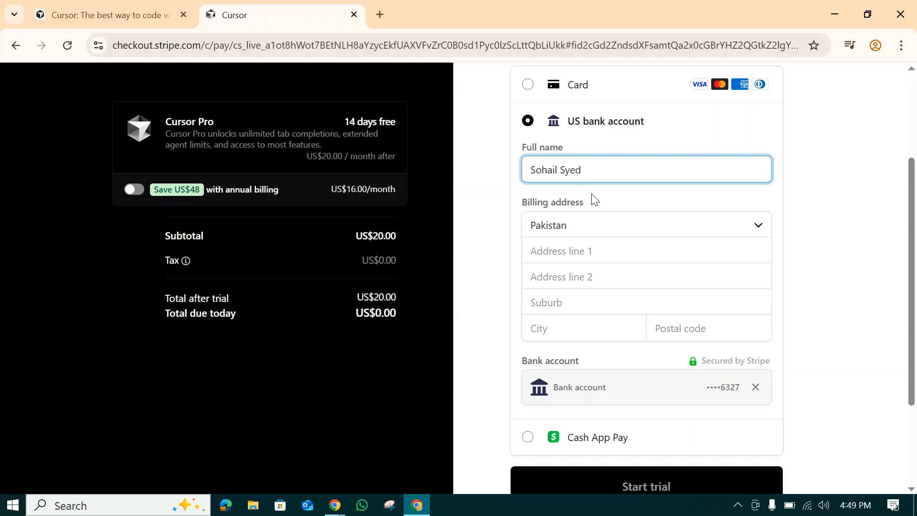
Fill the billing address with 'Multan, Pkaistan', city Multan and postal code 66
left_click(646, 250)
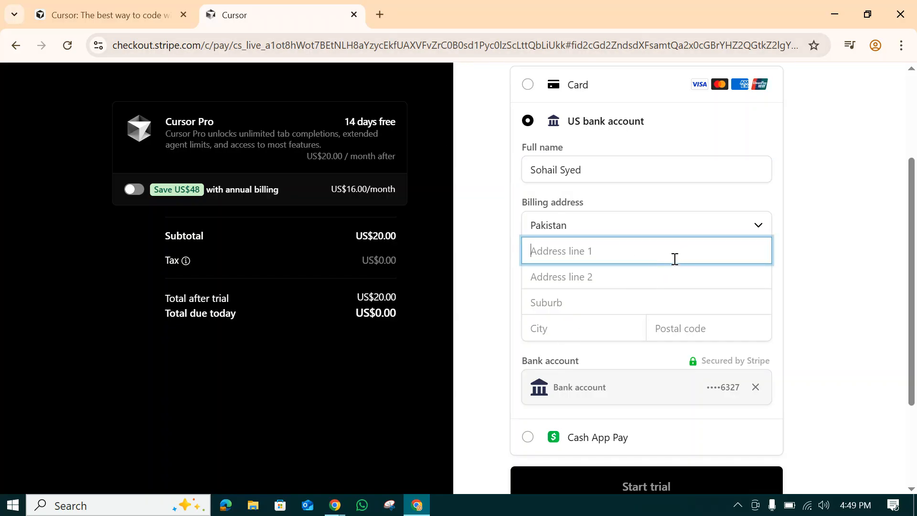
type("Multan")
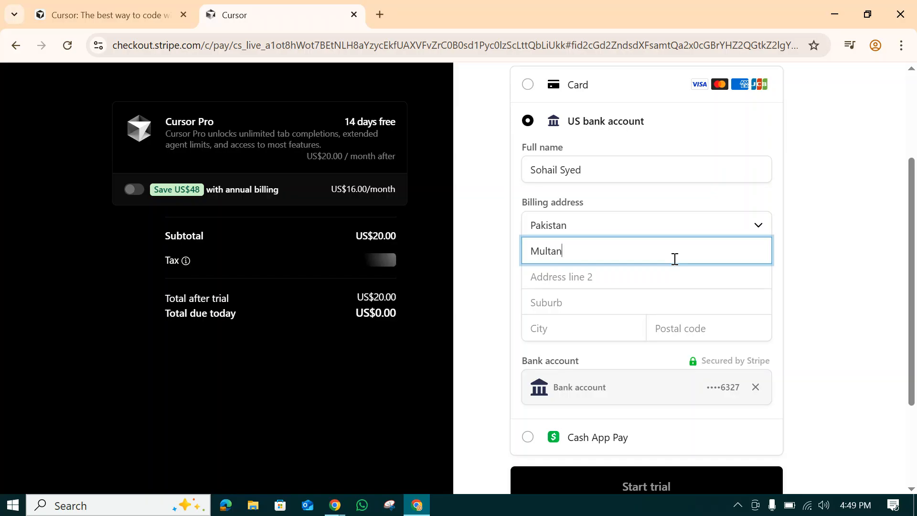
type(", Pkaistan")
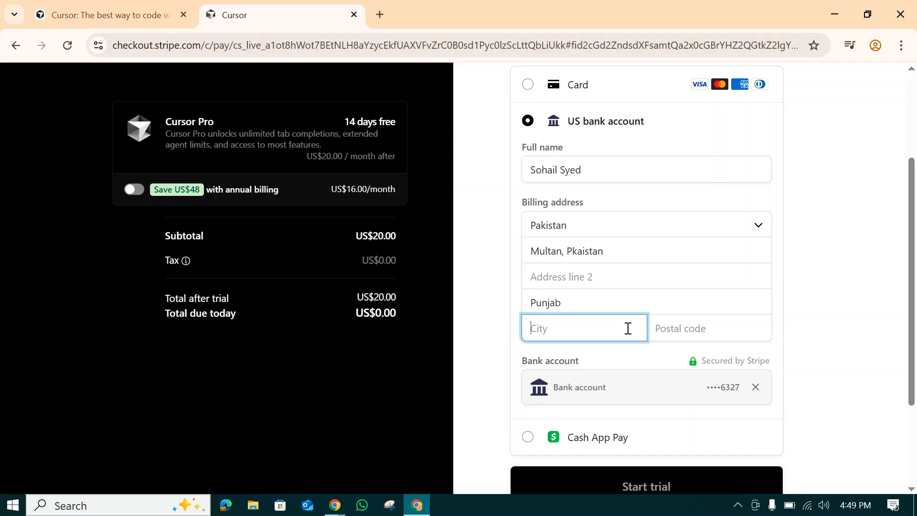
type("Multan")
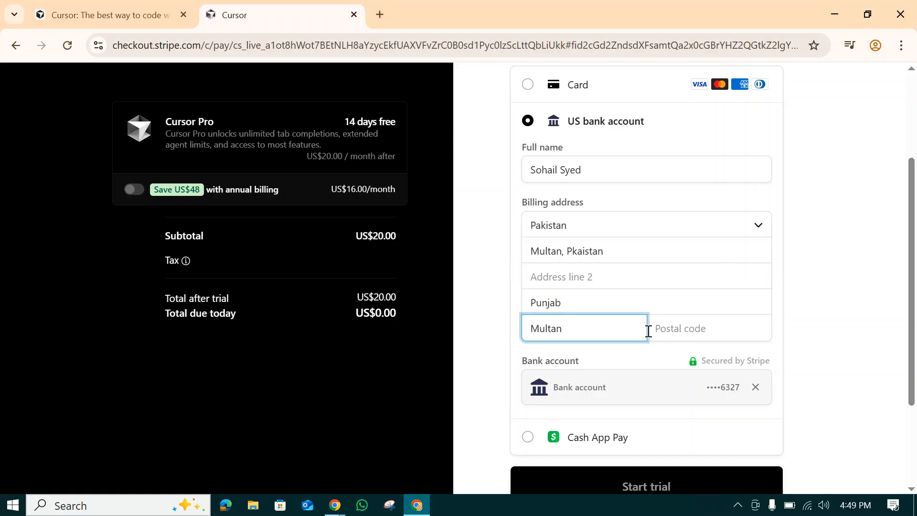
type("66000")
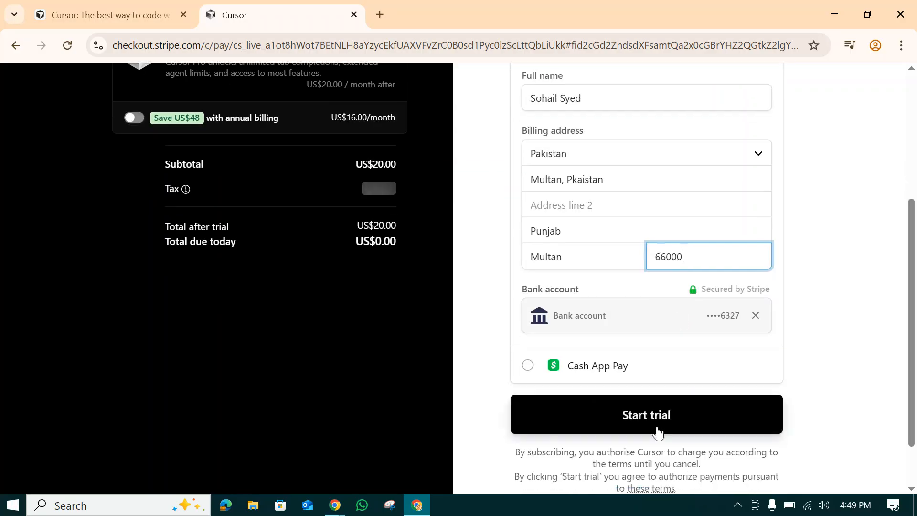
Start the 14-day free trial and decline saving the address in the browser
left_click(646, 414)
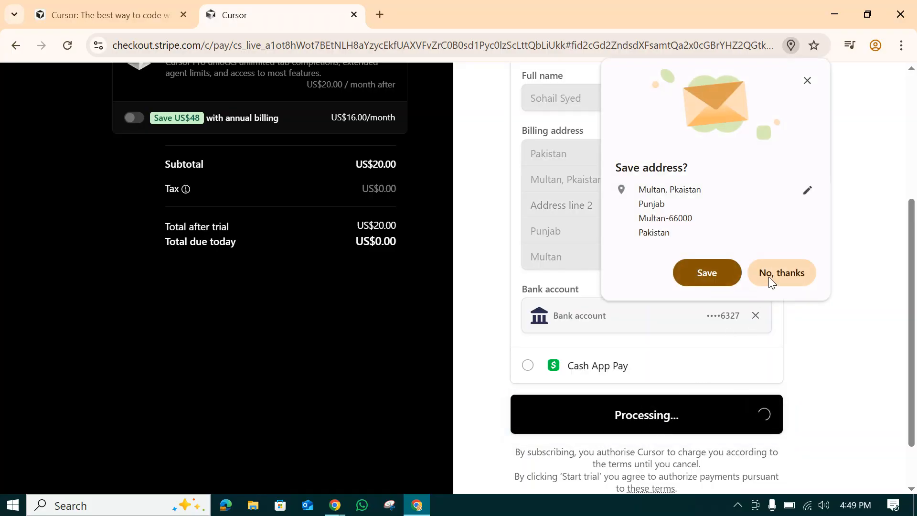
left_click(780, 272)
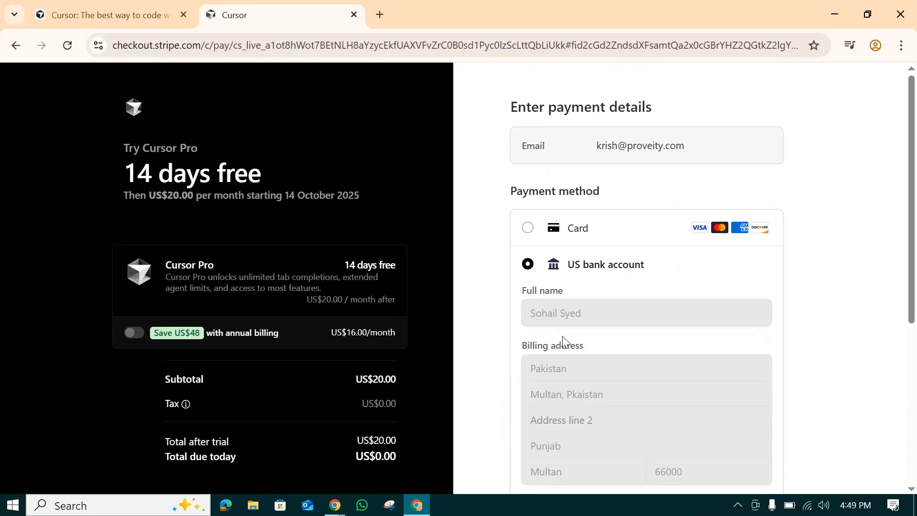
Minimize Chrome so the Windows desktop and its shortcuts are visible
left_click(646, 353)
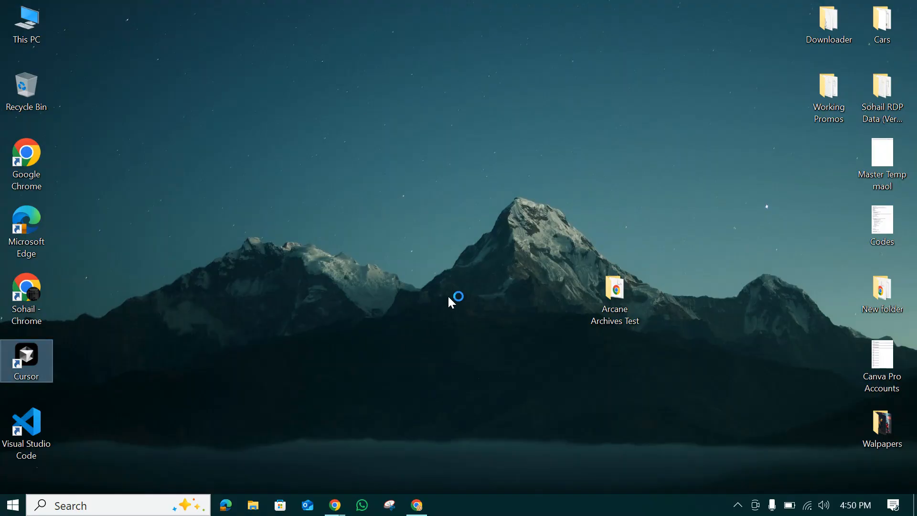
mouse_move(449, 292)
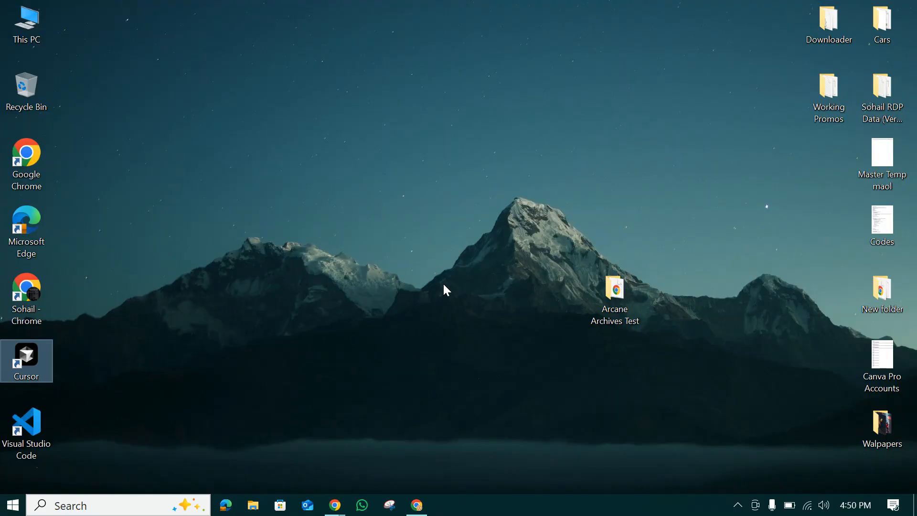
Launch the Cursor desktop app and show General settings listing the account as Pro Trial
double_click(25, 356)
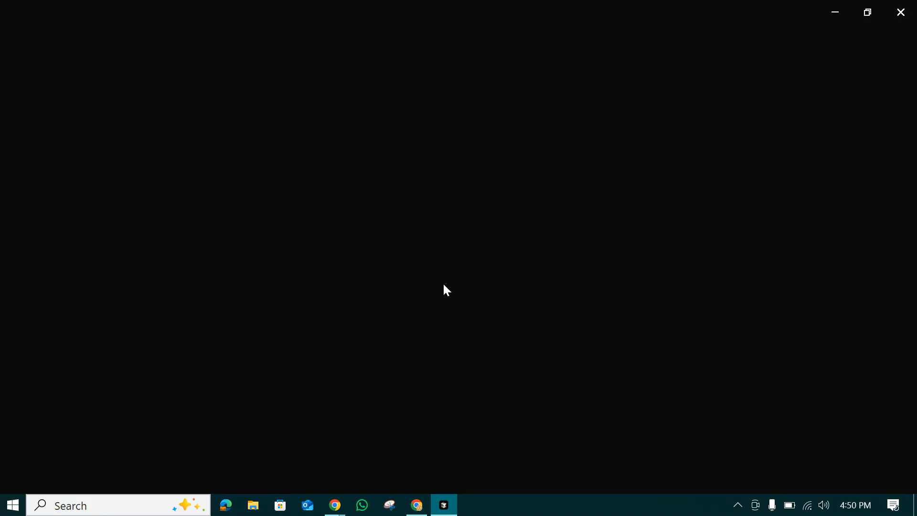
left_click(443, 504)
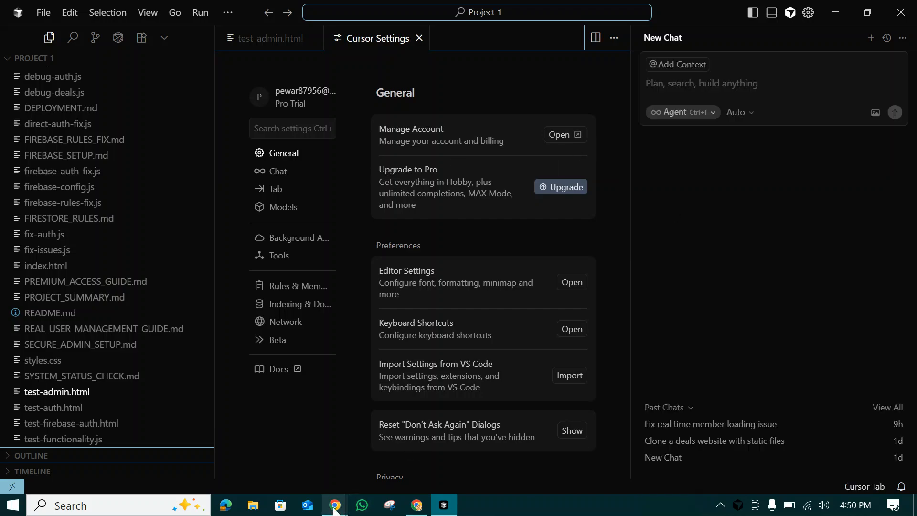
Restore Chrome and switch to the Apowersoft Online Screen Recorder tab
left_click(333, 504)
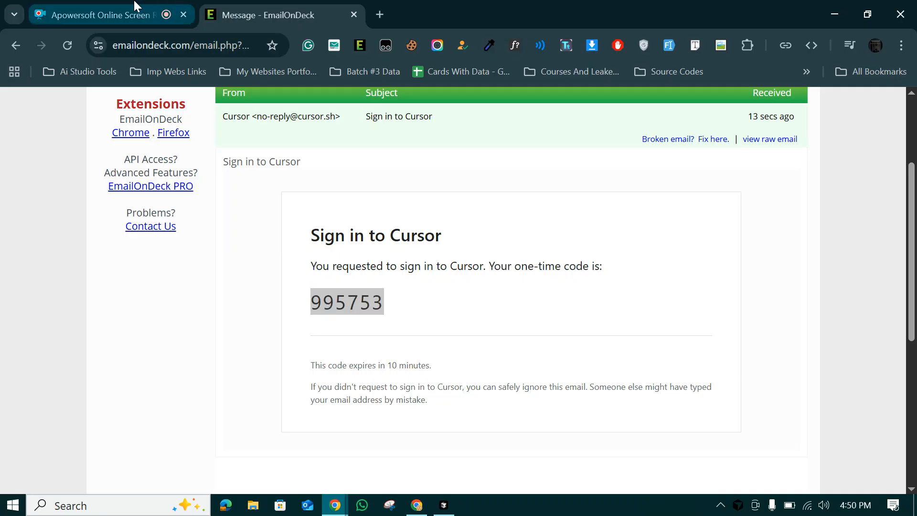
left_click(99, 14)
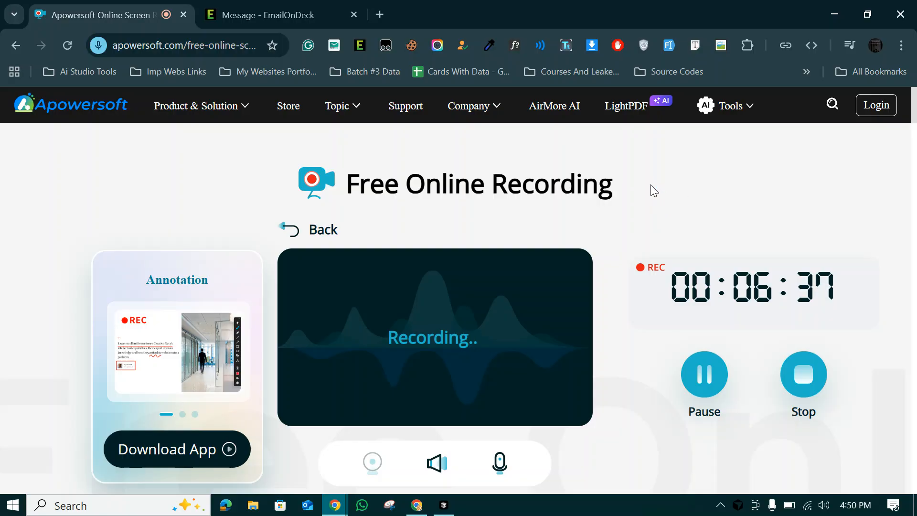
mouse_move(636, 192)
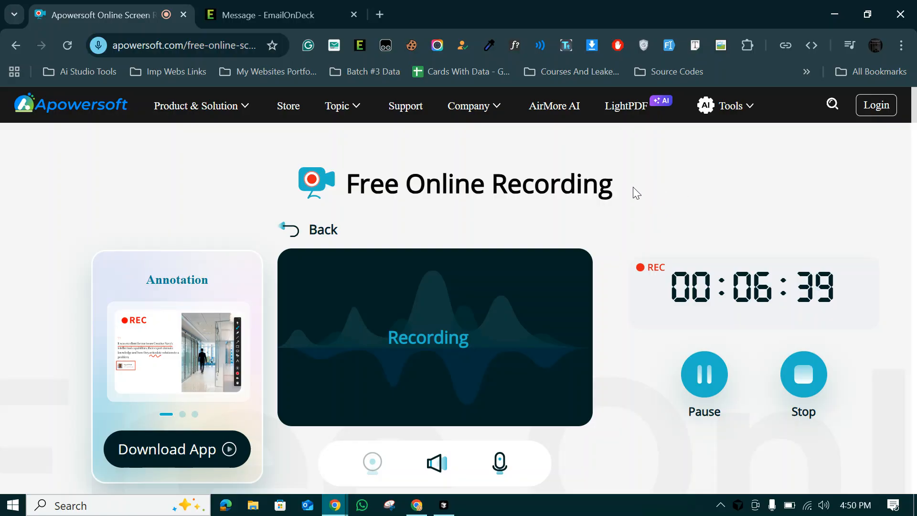